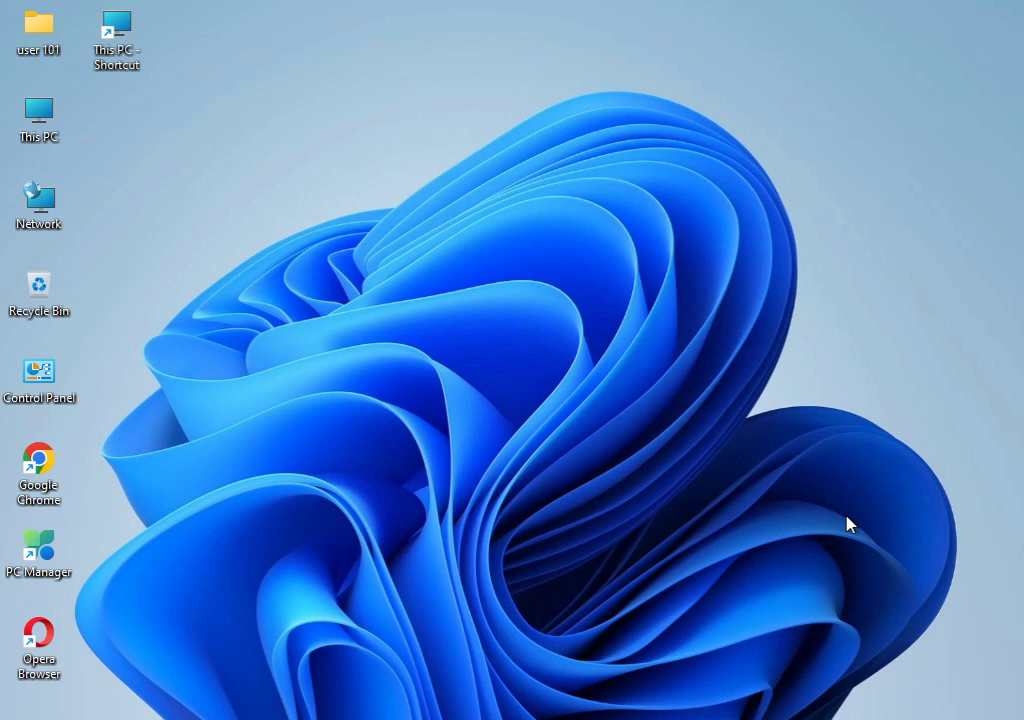
{"action": "mouse_move", "coordinate": [473, 338]}
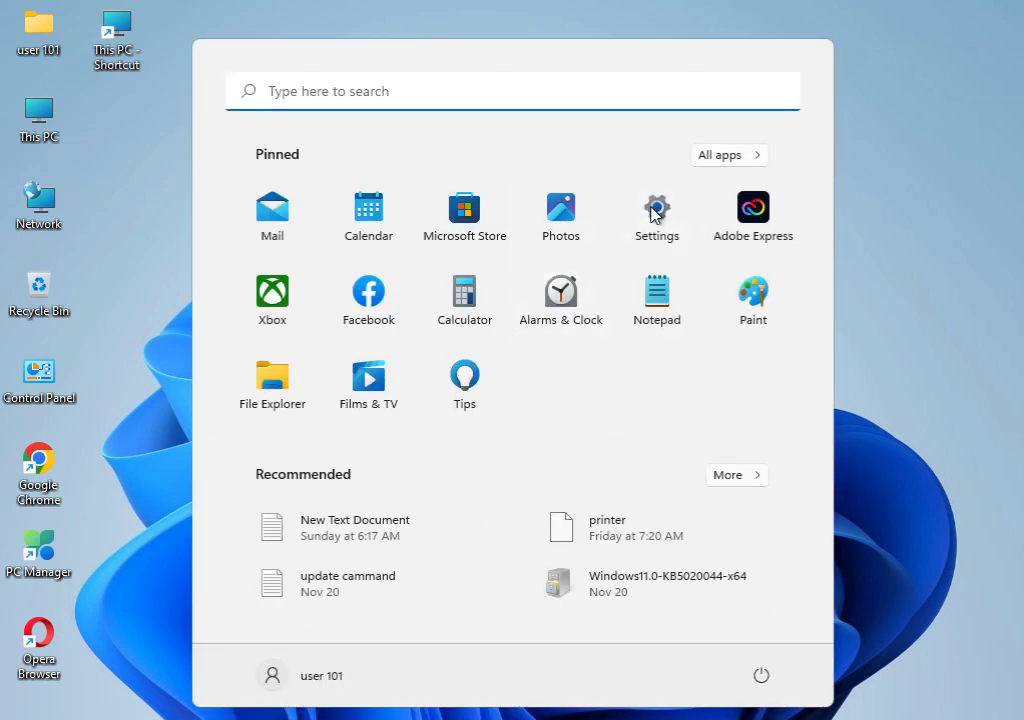
Run the Windows Update troubleshooter from System > Troubleshoot > Other troubleshooters.
{"action": "left_click", "coordinate": [656, 207]}
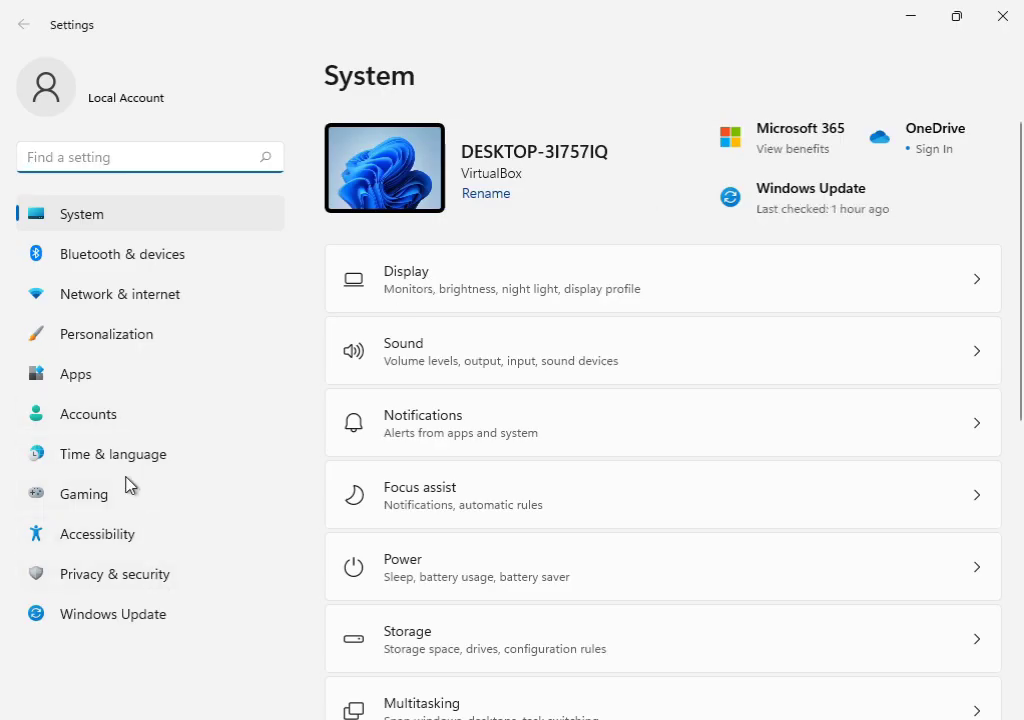
{"action": "scroll", "scroll_direction": "down", "scroll_amount": 3}
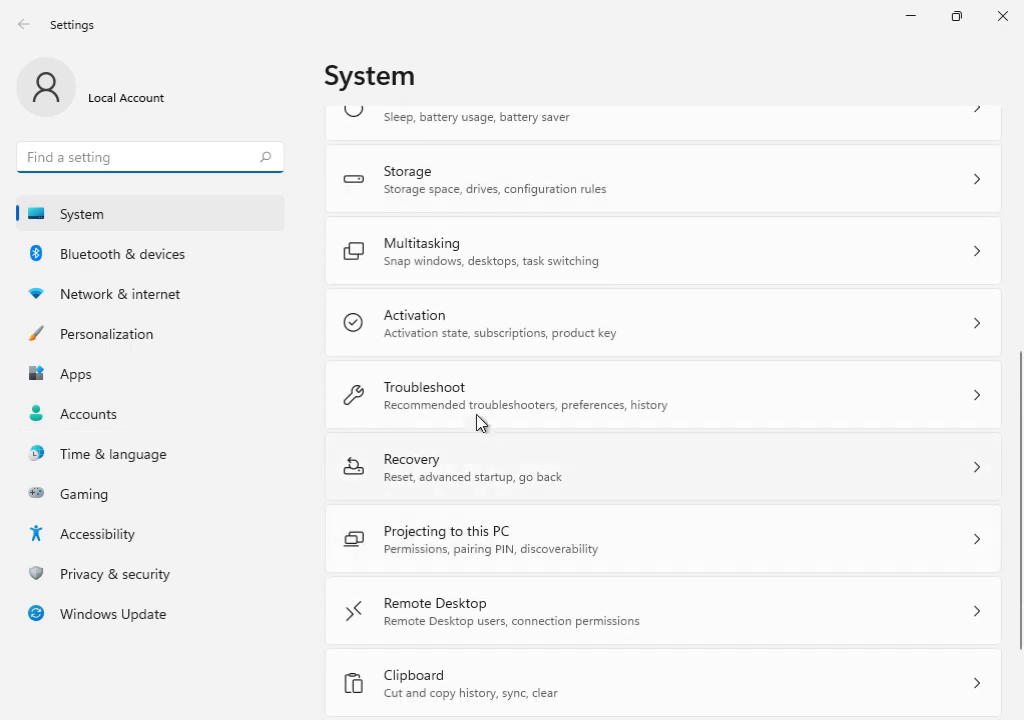
{"action": "left_click", "coordinate": [423, 395]}
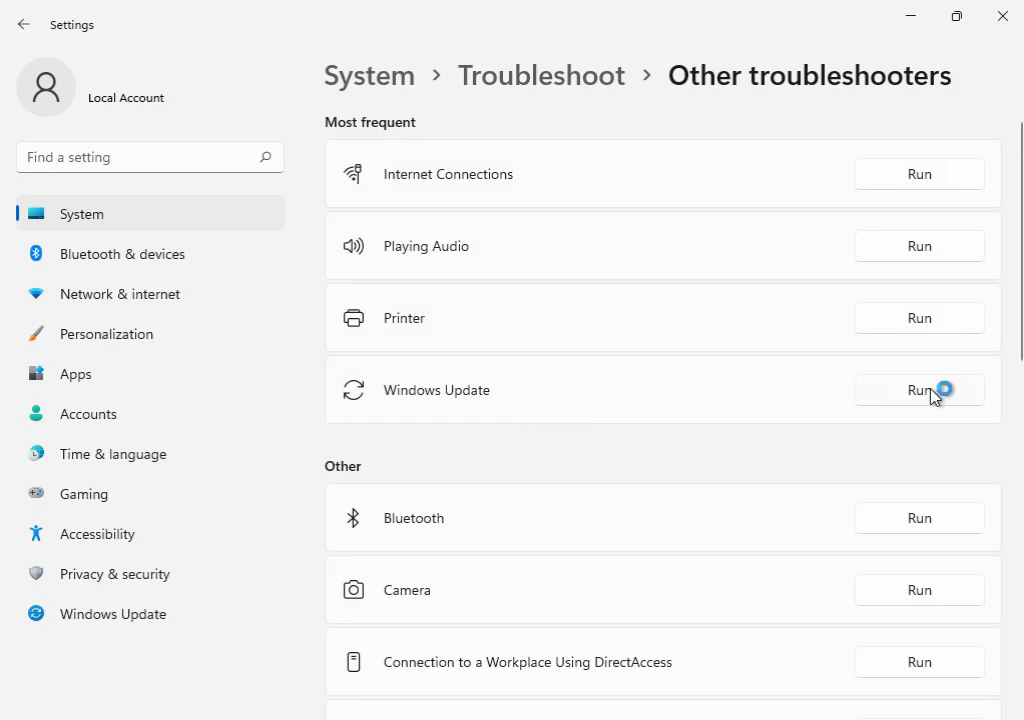
{"action": "left_click", "coordinate": [918, 389]}
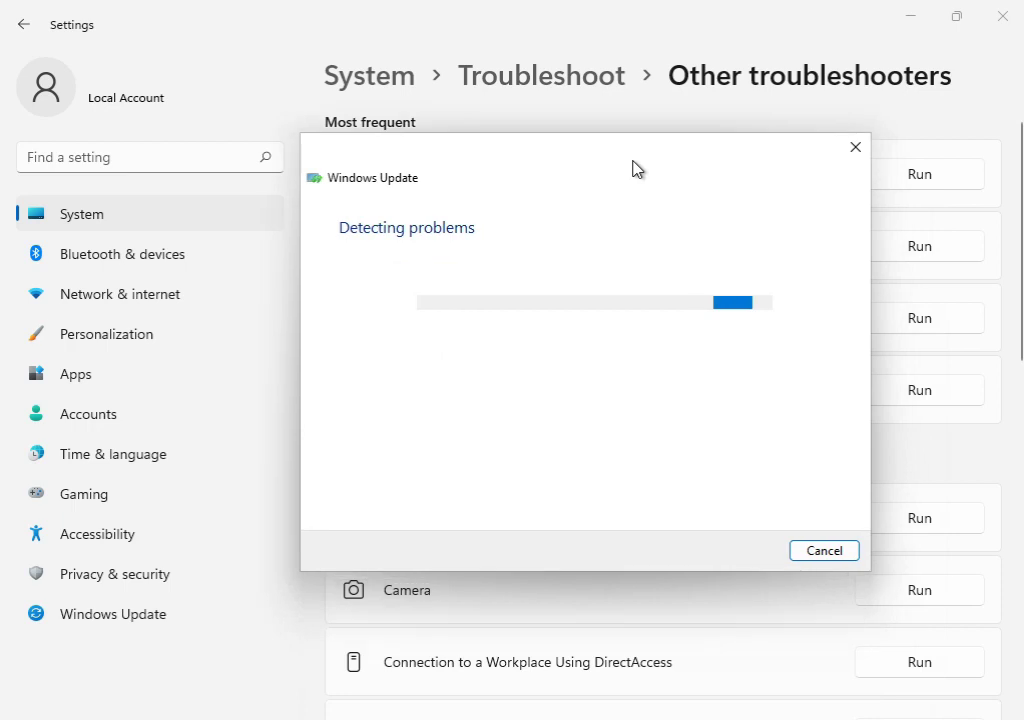
{"action": "mouse_move", "coordinate": [510, 254]}
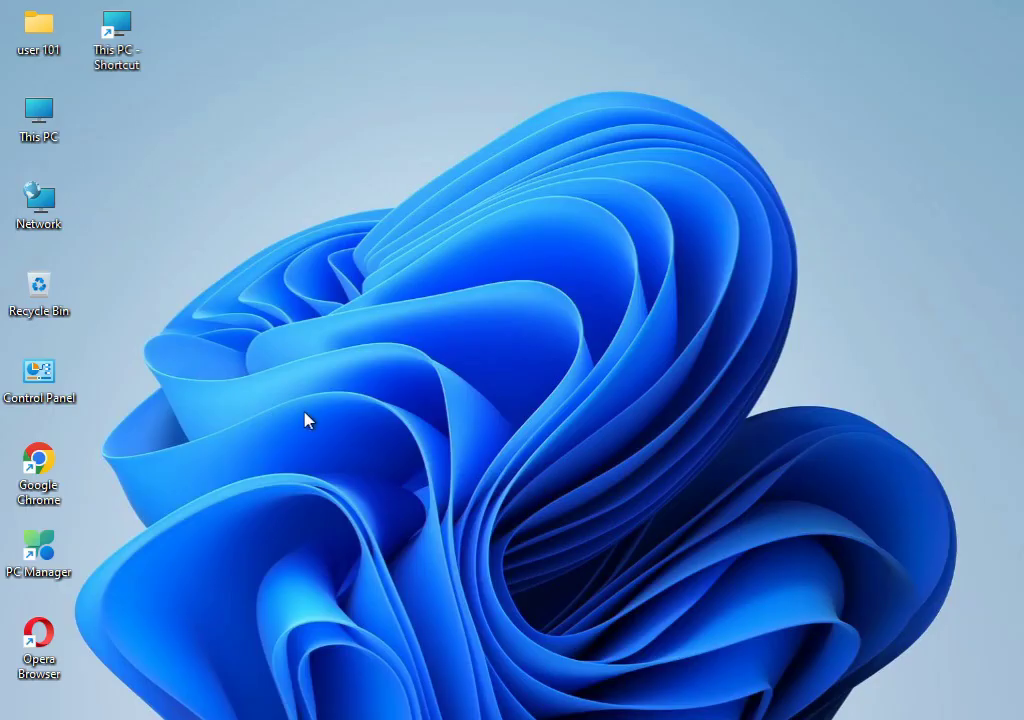
{"action": "mouse_move", "coordinate": [312, 410]}
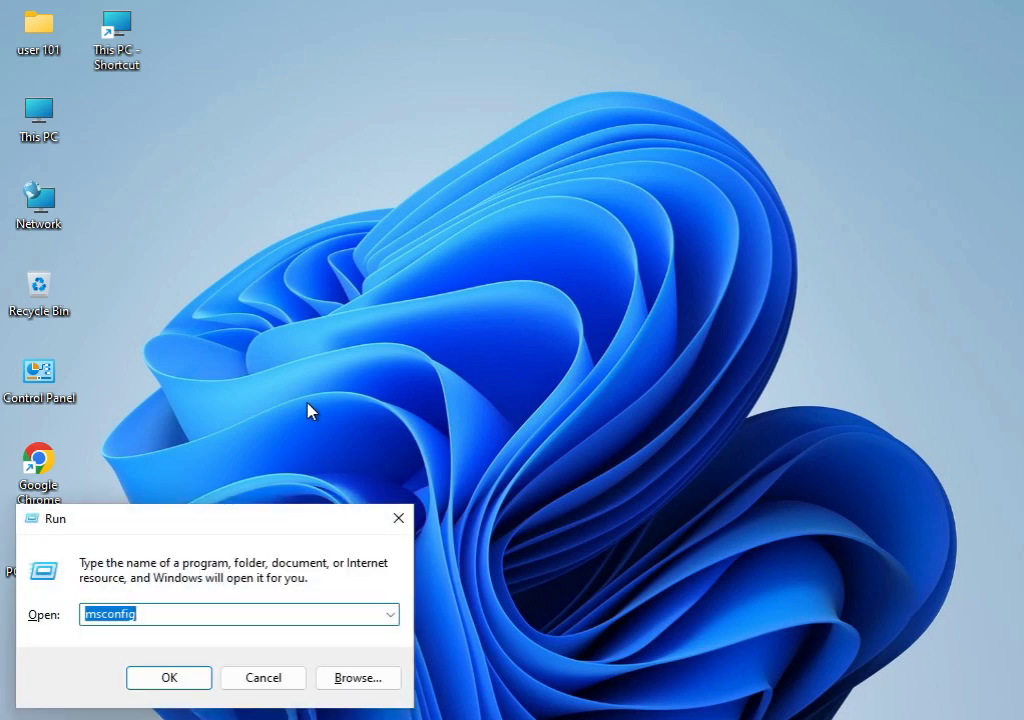
Open the %temp folder through the Run dialog.
{"action": "type", "text": "%temp"}
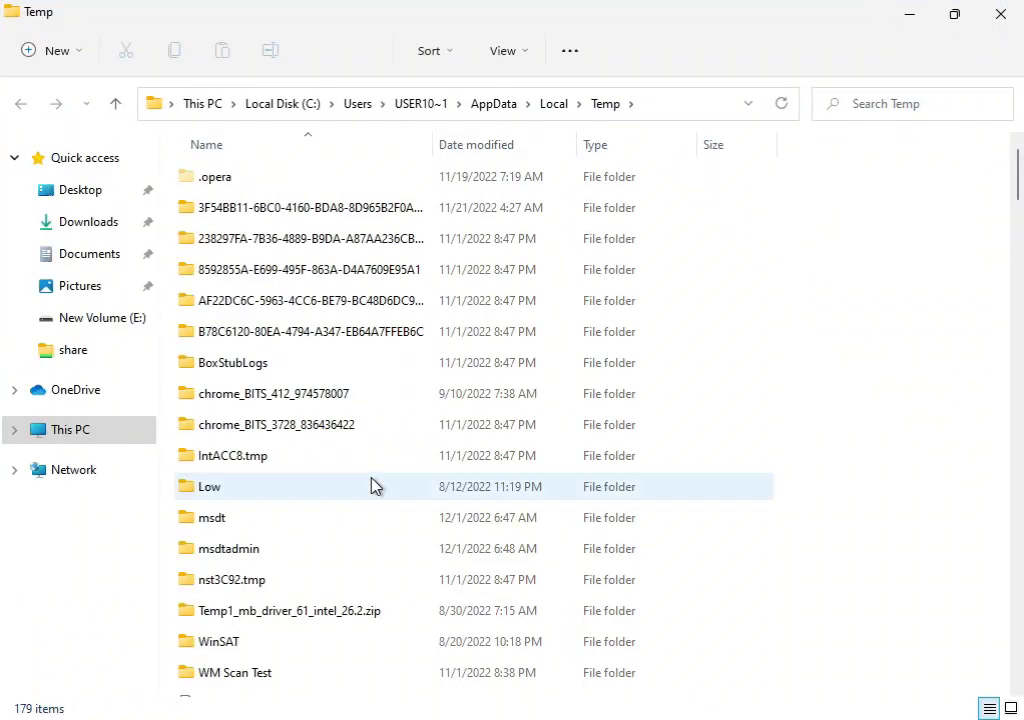
Delete all 179 Temp items with admin permission, skip in-use files, and close the window.
{"action": "key", "text": "ctrl+a"}
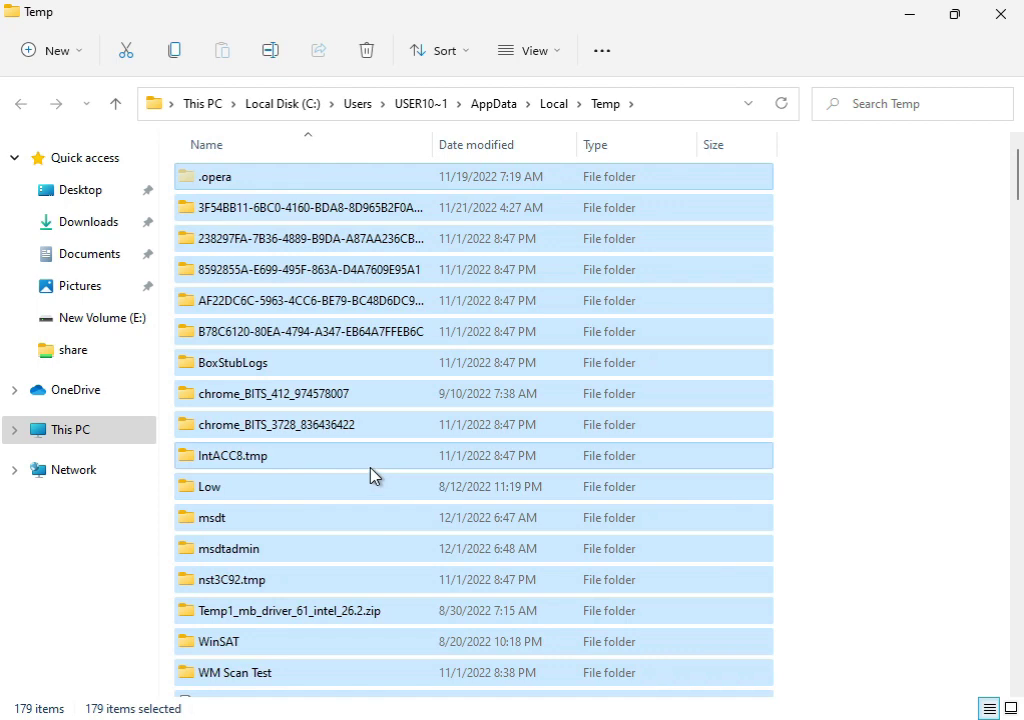
{"action": "left_click", "coordinate": [366, 50]}
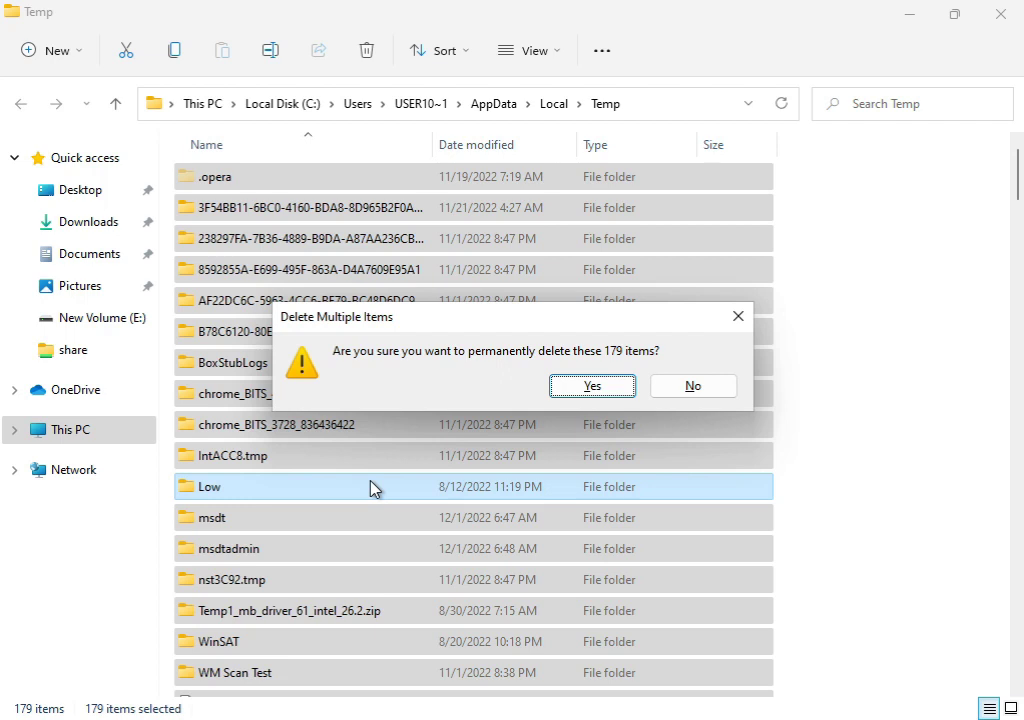
{"action": "left_click", "coordinate": [592, 385]}
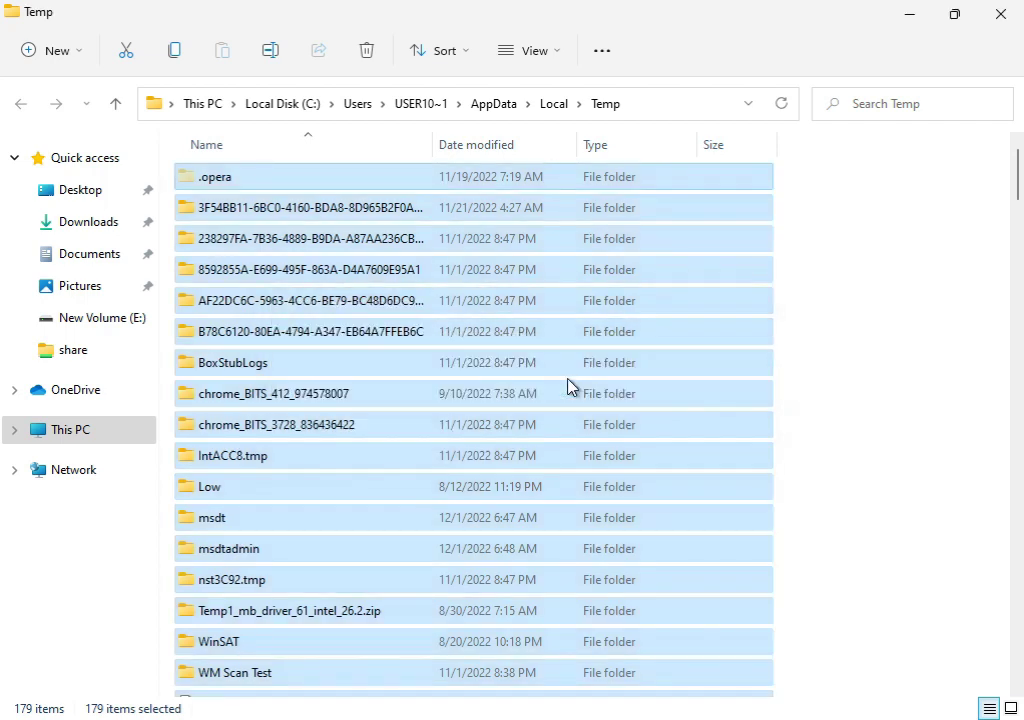
{"action": "left_click", "coordinate": [366, 50]}
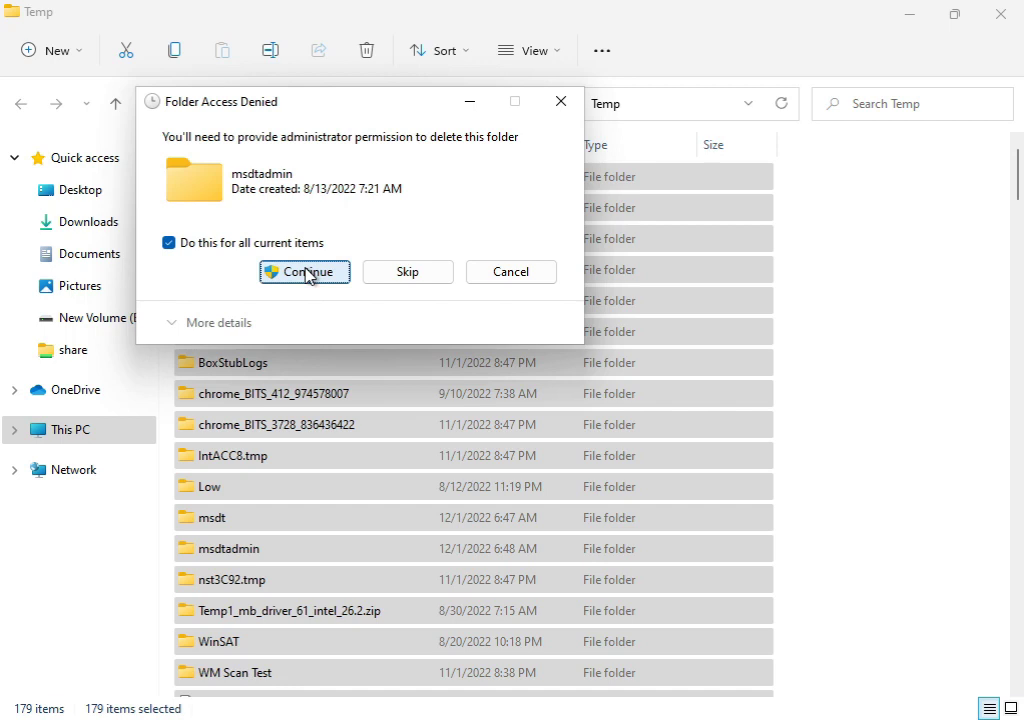
{"action": "left_click", "coordinate": [304, 271]}
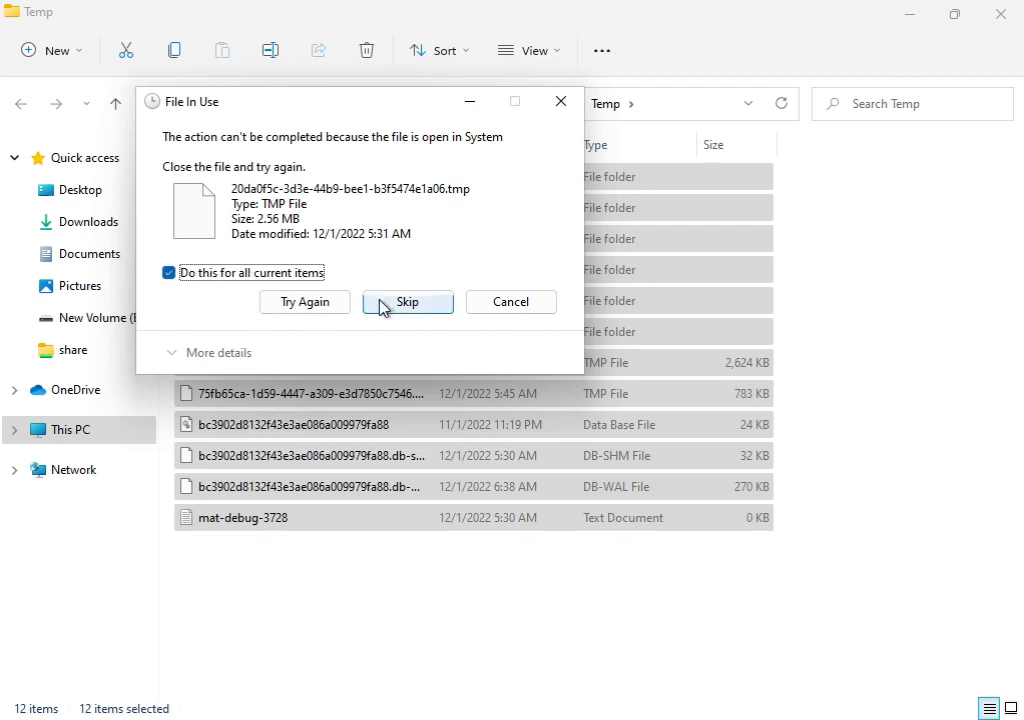
{"action": "left_click", "coordinate": [407, 301]}
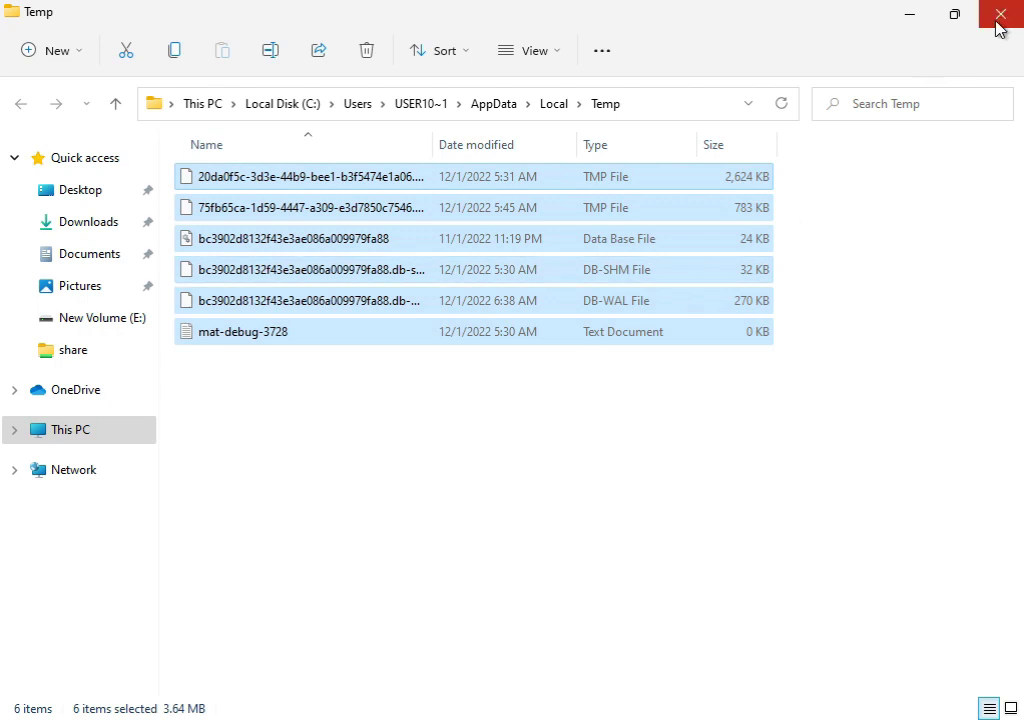
{"action": "left_click", "coordinate": [1000, 14]}
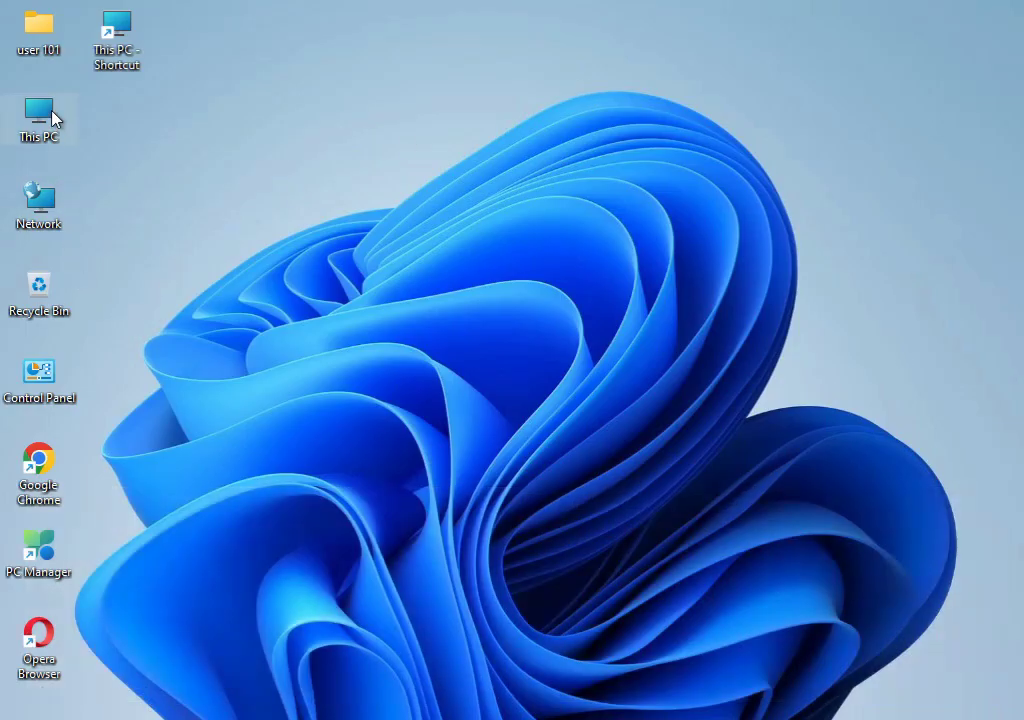
Open This PC and show Local Disk (C:) Properties with 35.1 GB free.
{"action": "double_click", "coordinate": [39, 110]}
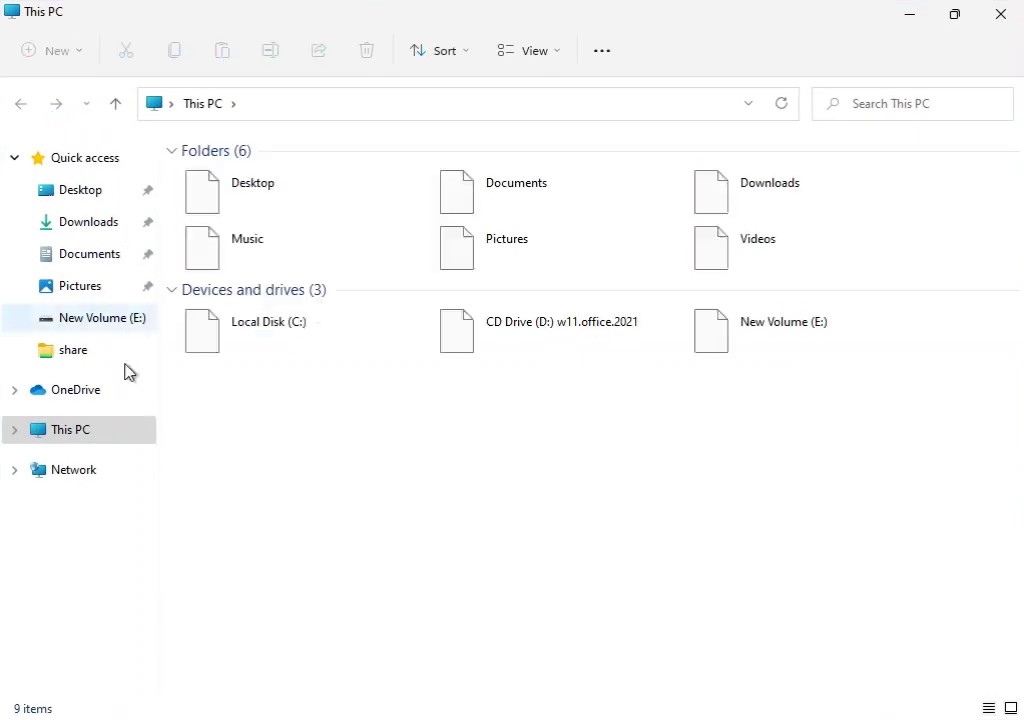
{"action": "left_click", "coordinate": [267, 321]}
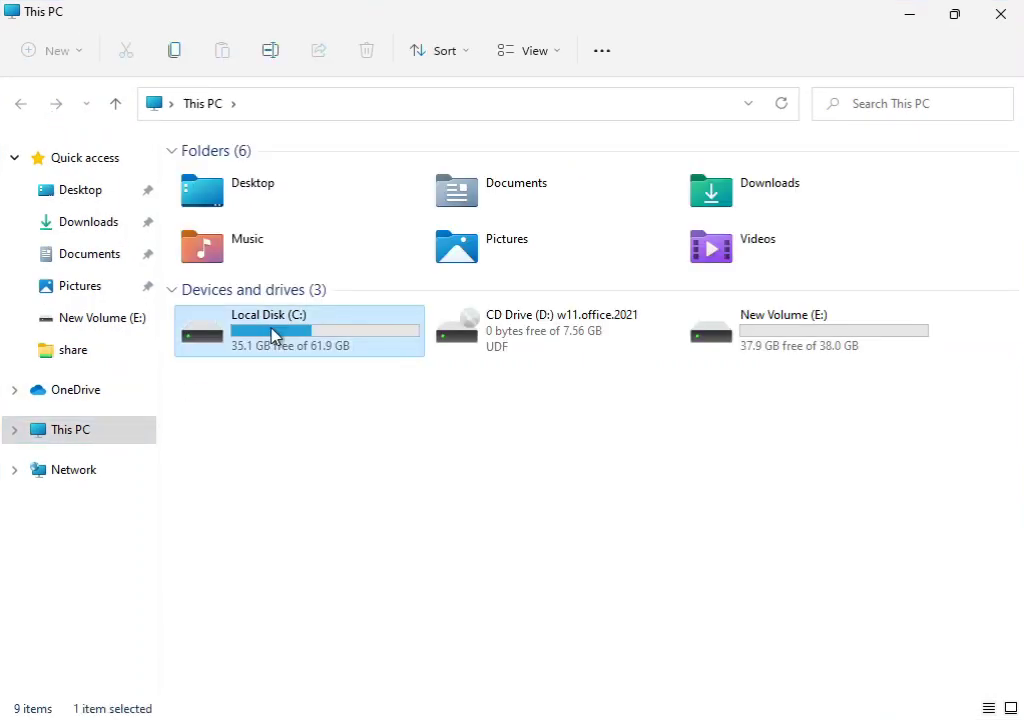
{"action": "right_click", "coordinate": [275, 335]}
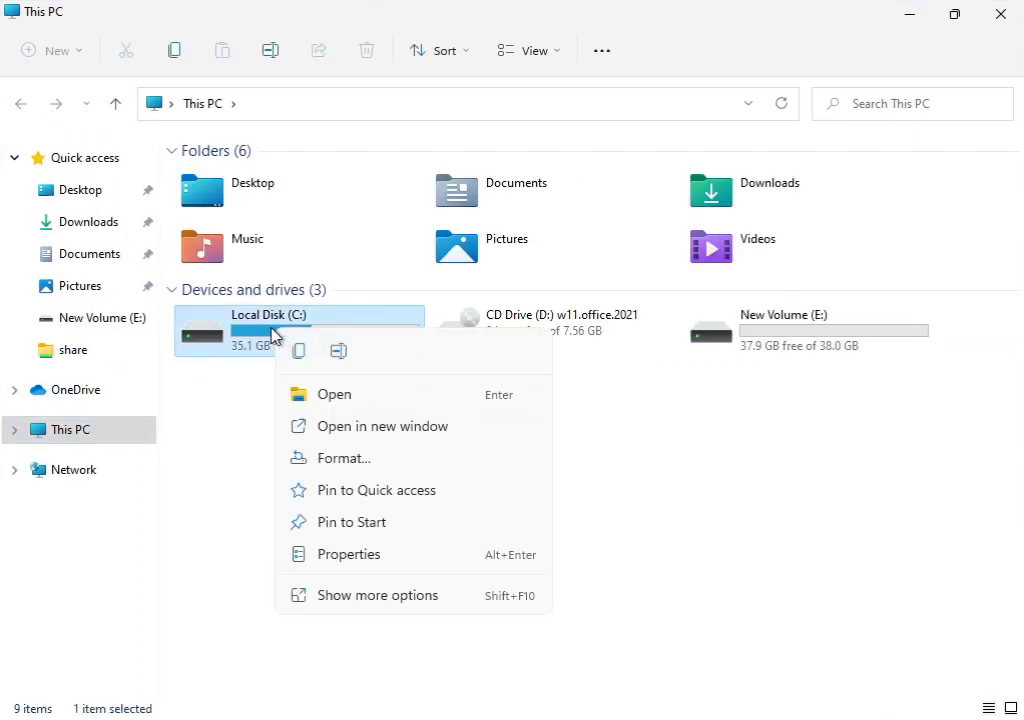
{"action": "mouse_move", "coordinate": [352, 595]}
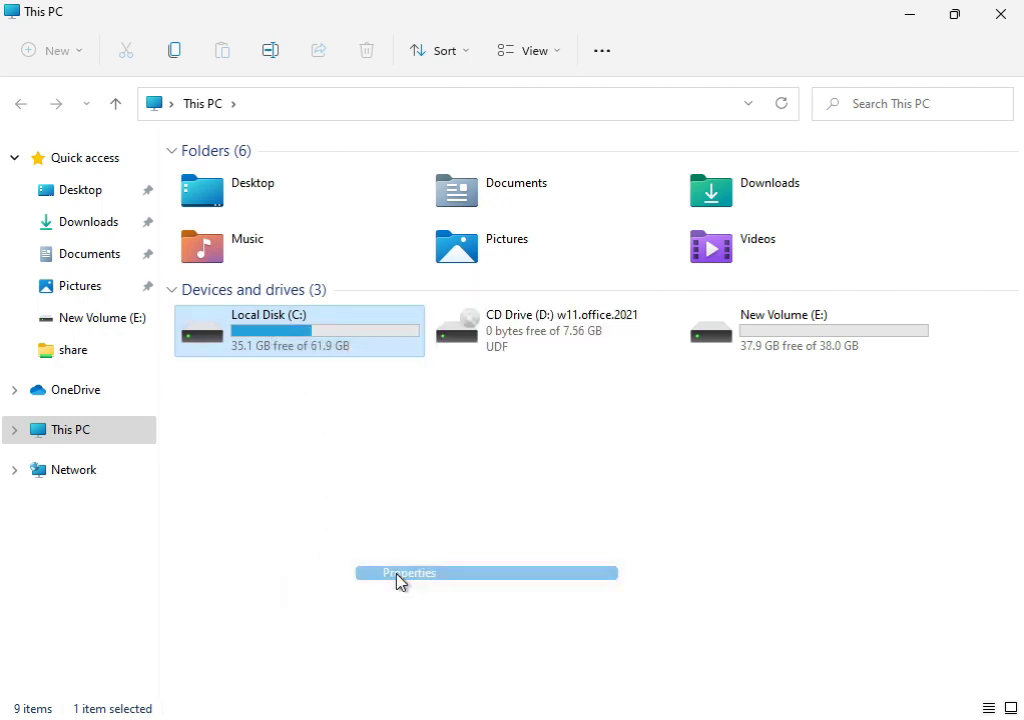
{"action": "left_click", "coordinate": [408, 573]}
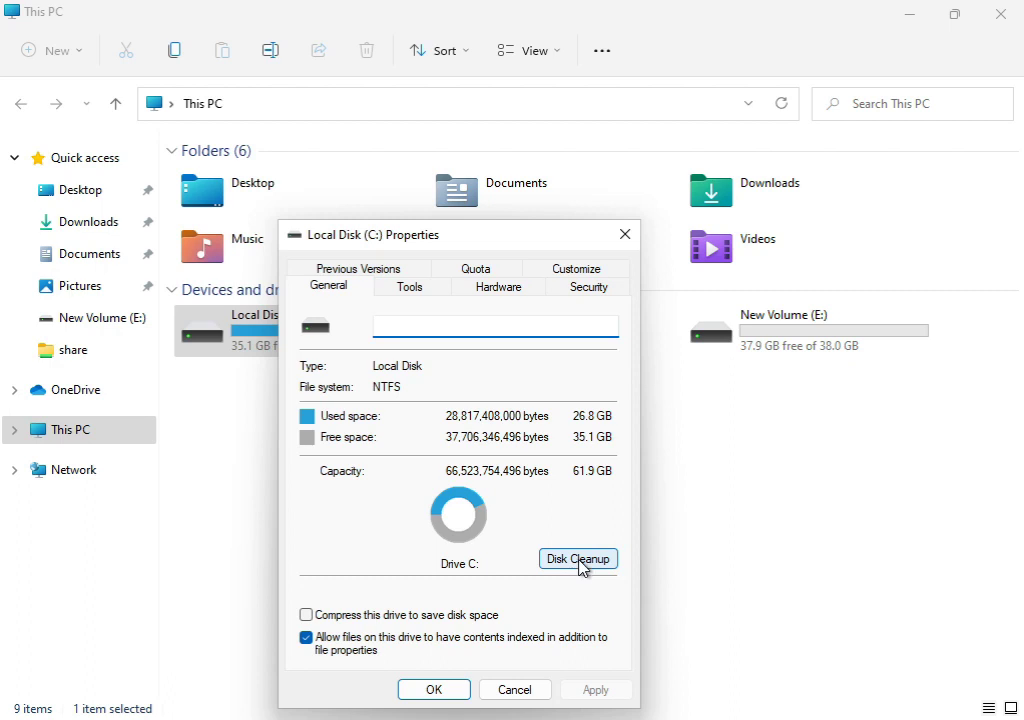
Start Disk Cleanup on C: and add Windows error reports, gaining 10.7 MB.
{"action": "left_click", "coordinate": [578, 558]}
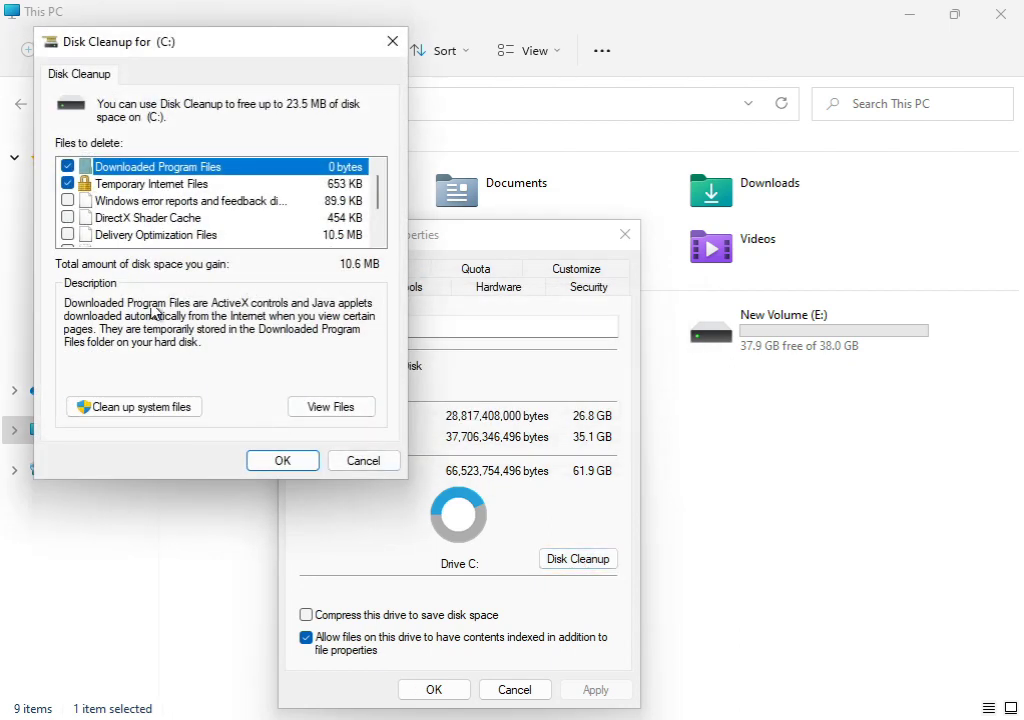
{"action": "mouse_move", "coordinate": [158, 183]}
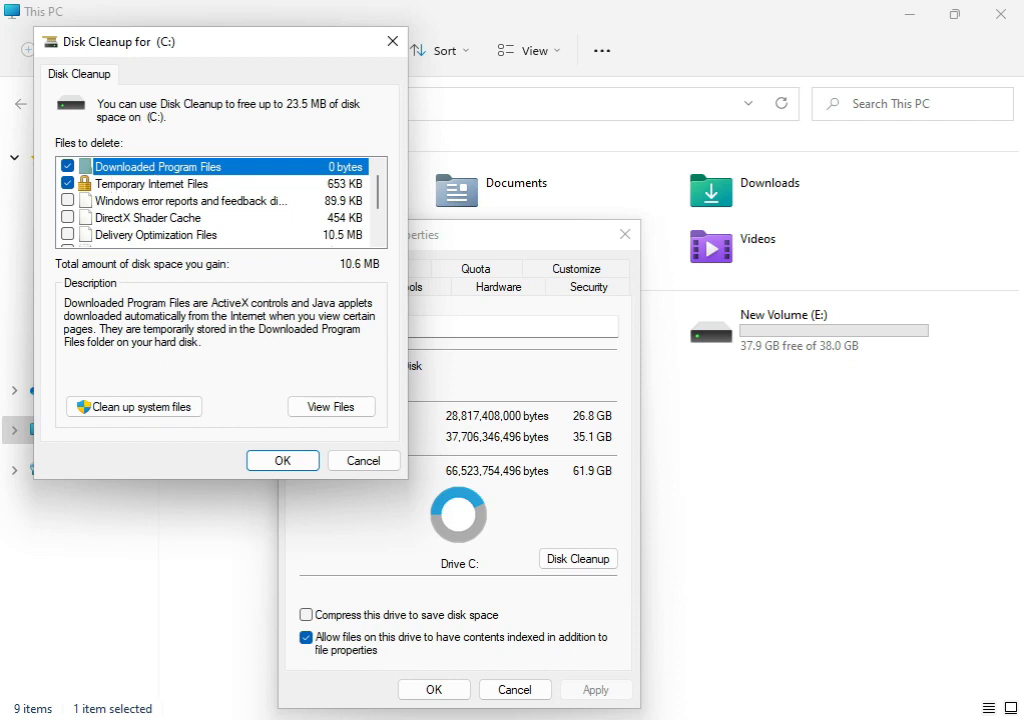
{"action": "mouse_move", "coordinate": [131, 188]}
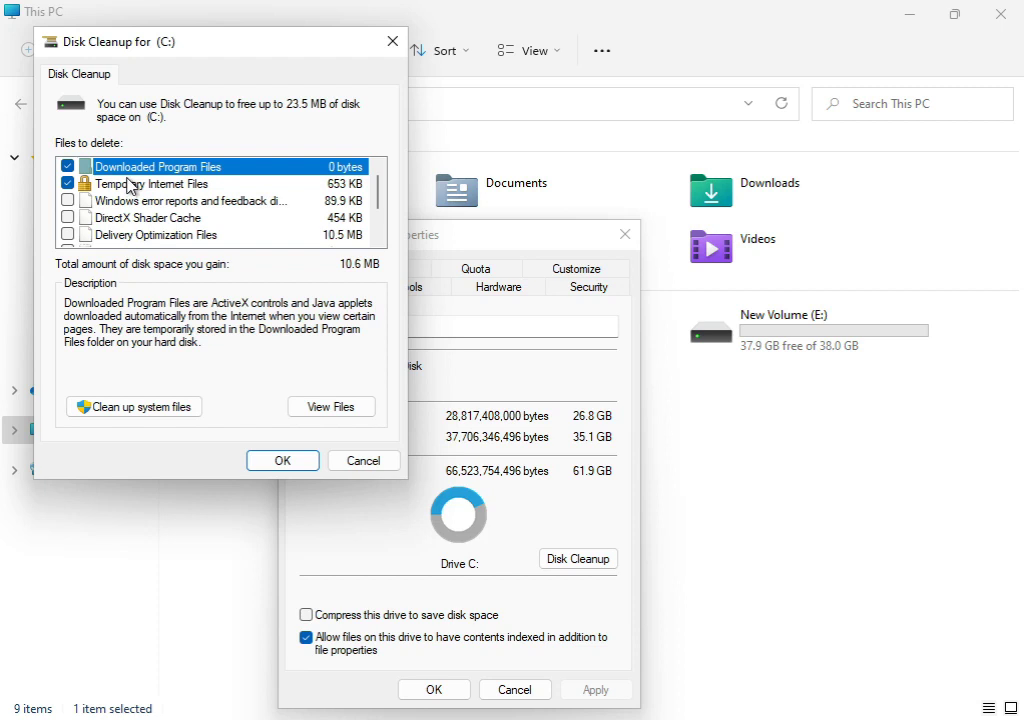
{"action": "mouse_move", "coordinate": [135, 195]}
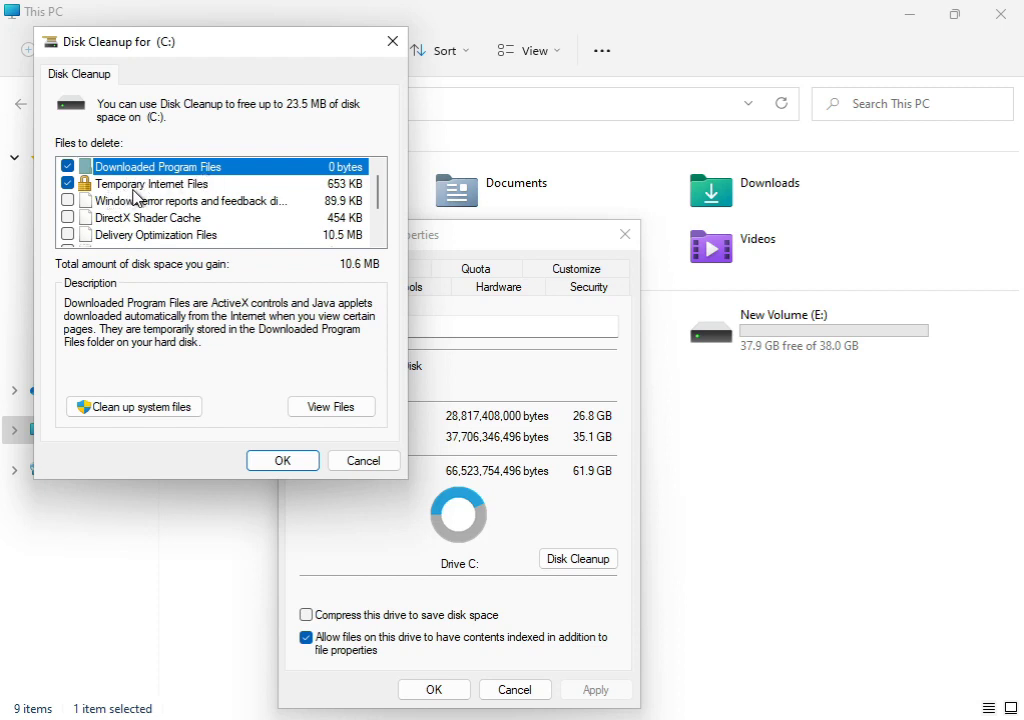
{"action": "mouse_move", "coordinate": [105, 208]}
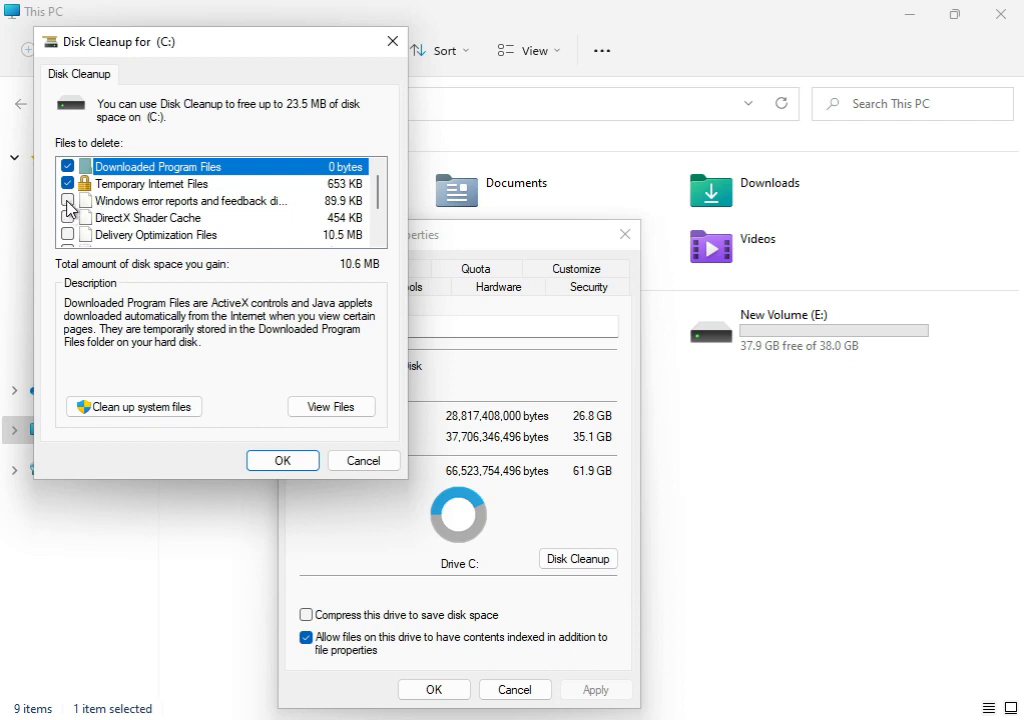
{"action": "left_click", "coordinate": [68, 201]}
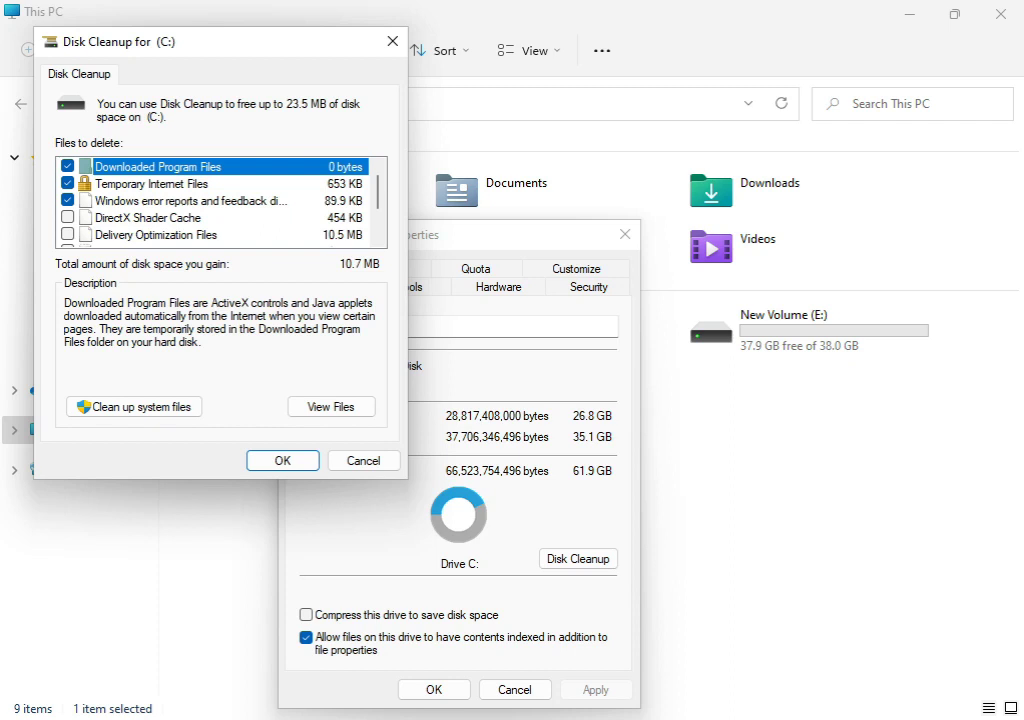
{"action": "mouse_move", "coordinate": [155, 472]}
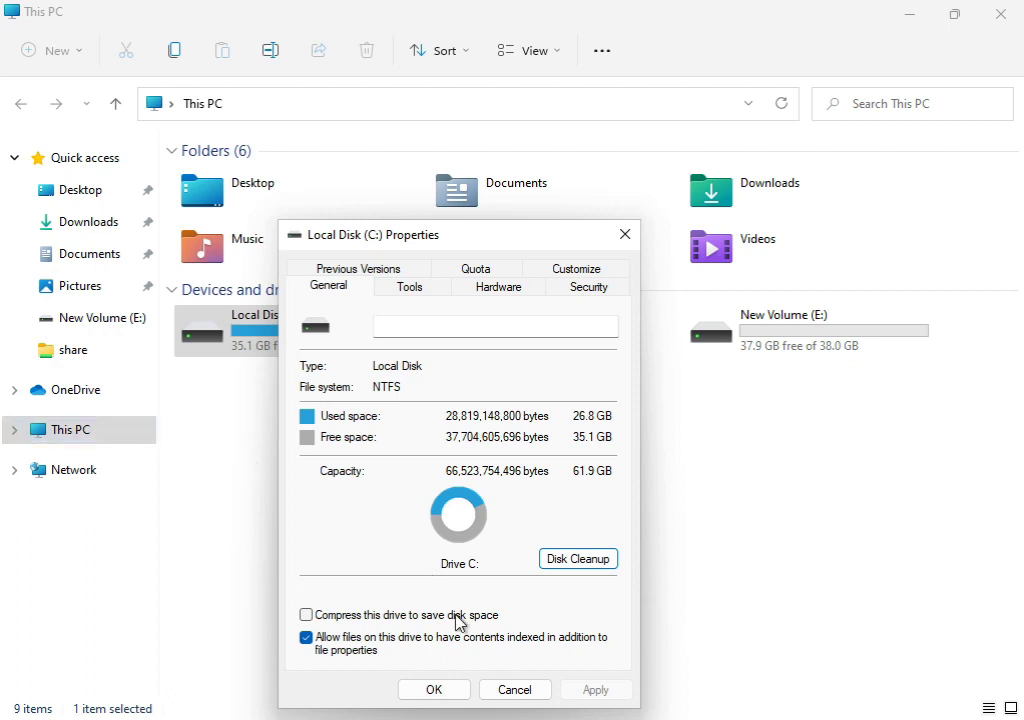
{"action": "left_click", "coordinate": [433, 689]}
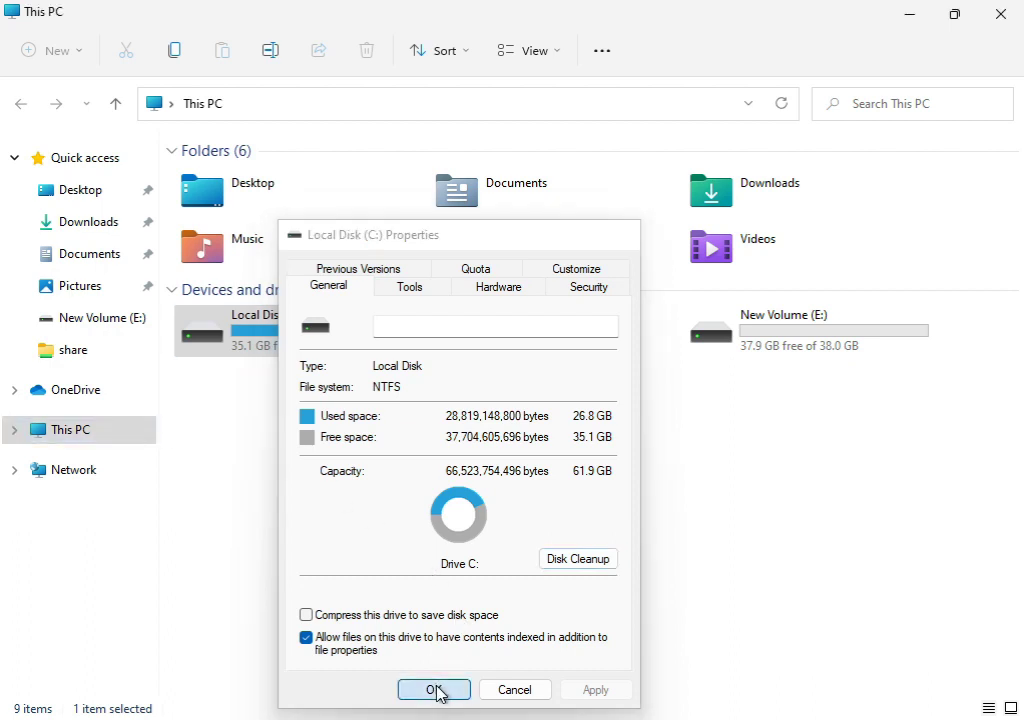
Permanently delete the marked files on drive C: and close the This PC window.
{"action": "left_click", "coordinate": [433, 689]}
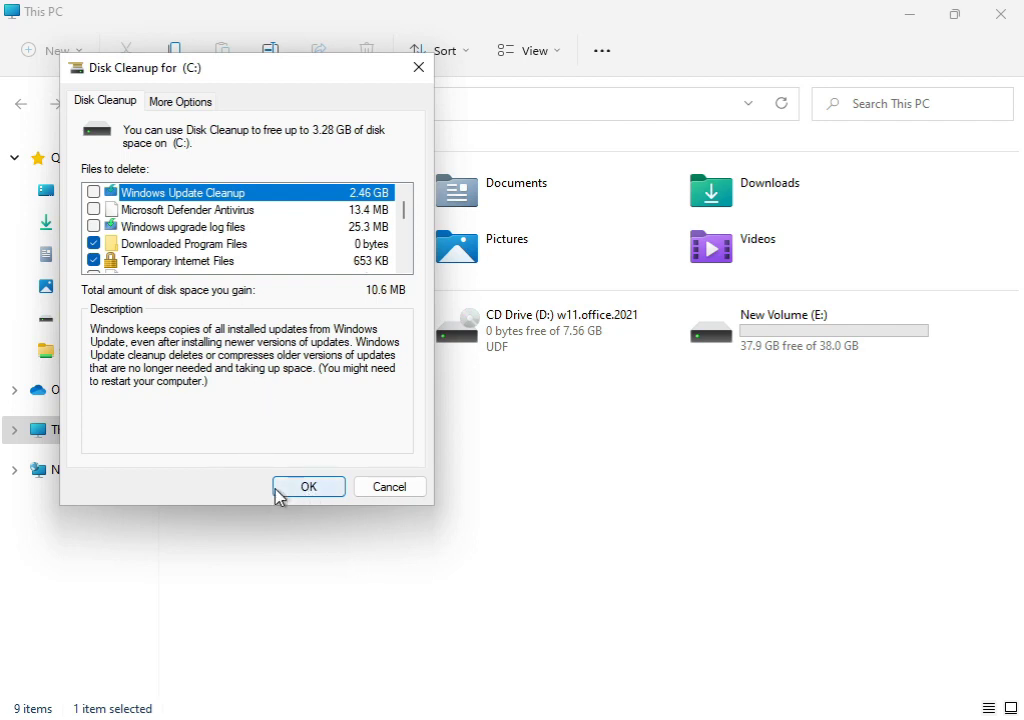
{"action": "left_click", "coordinate": [308, 486]}
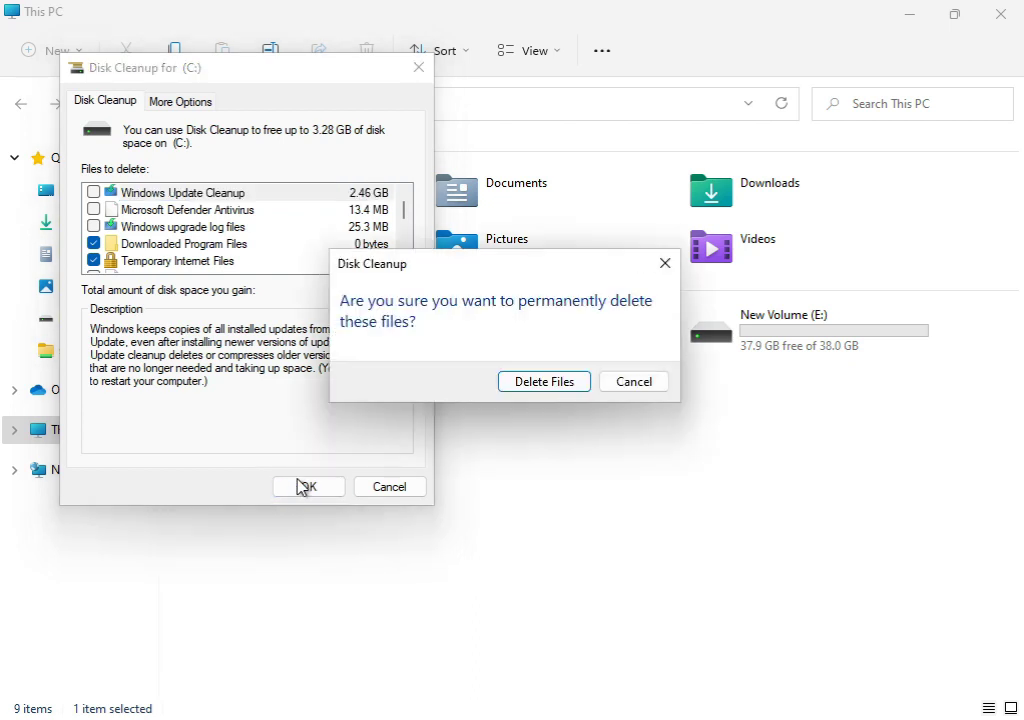
{"action": "left_click", "coordinate": [544, 381]}
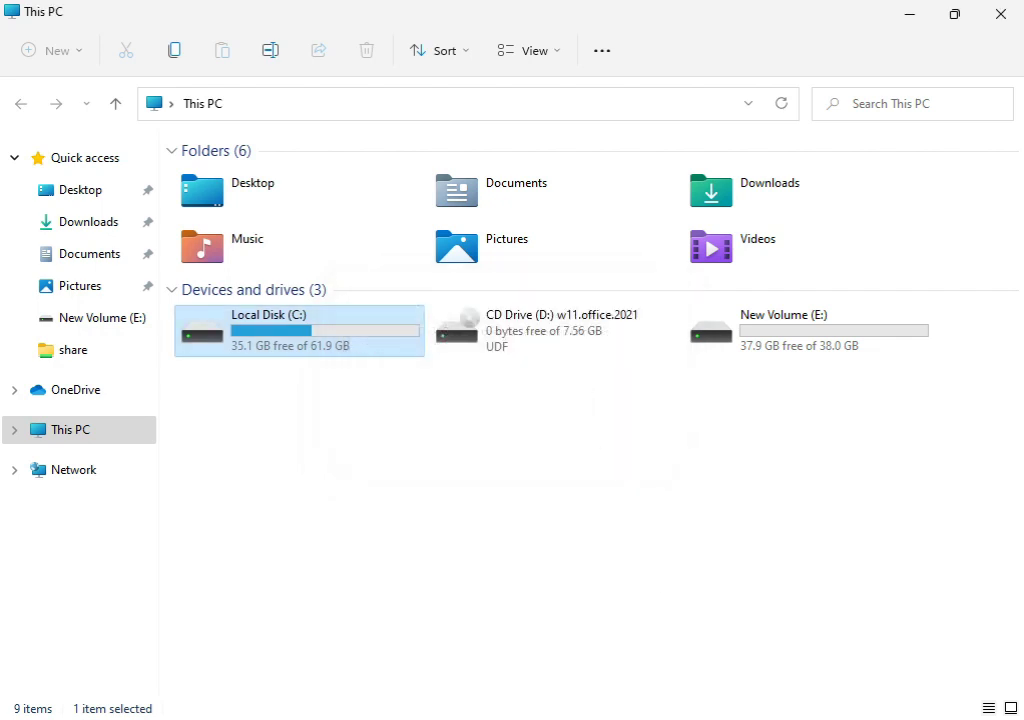
{"action": "mouse_move", "coordinate": [977, 70]}
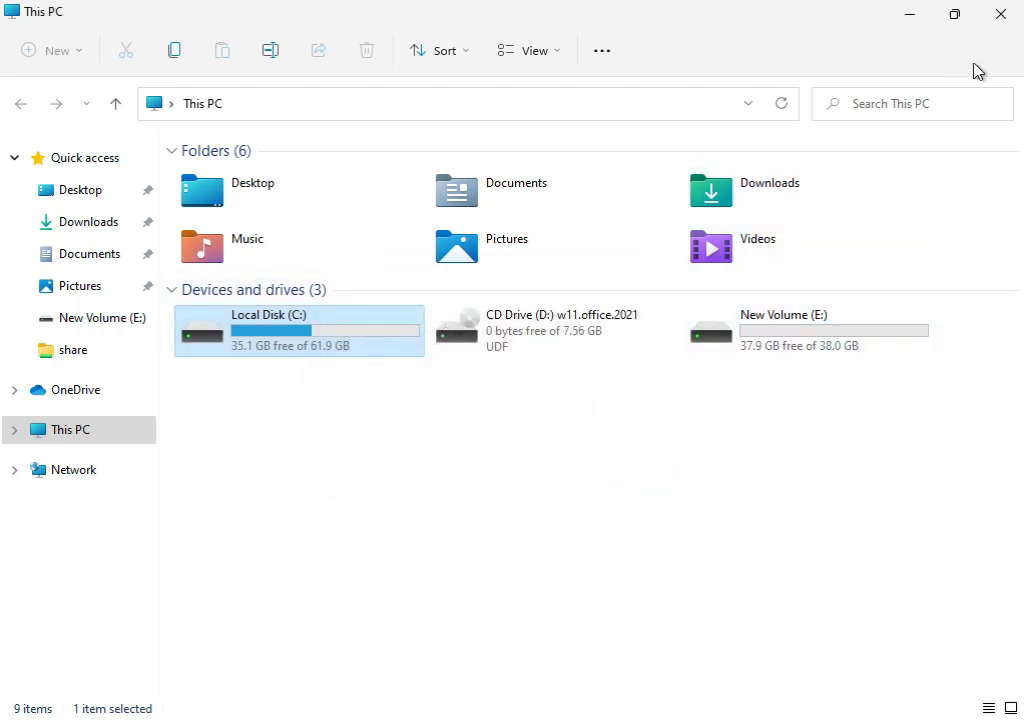
{"action": "left_click", "coordinate": [997, 14]}
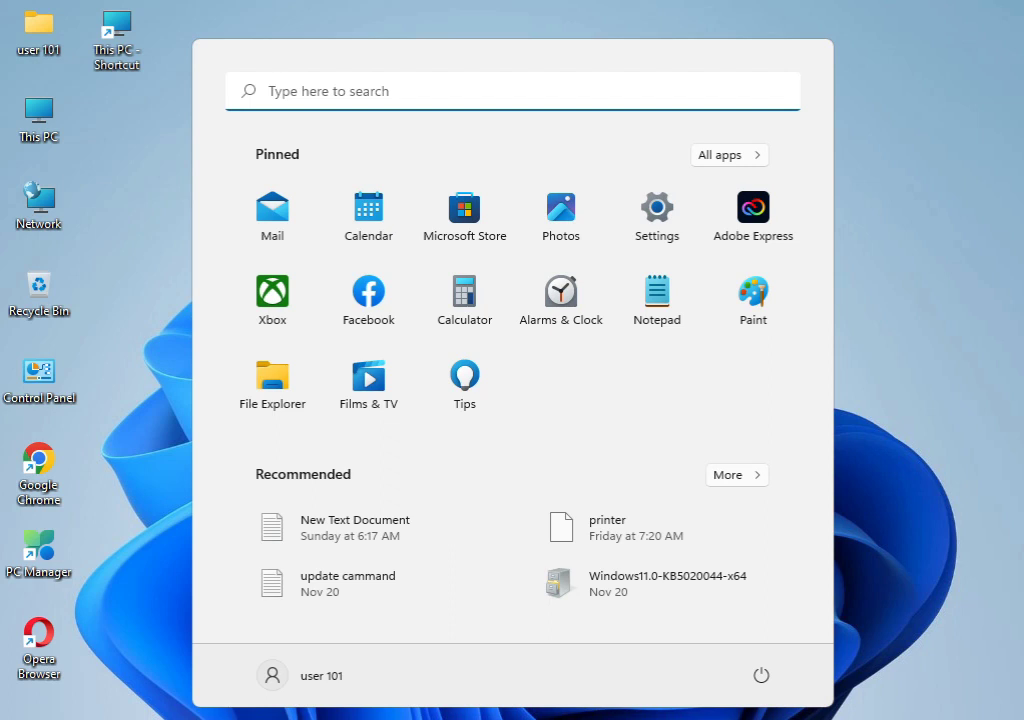
Search cmd from Start and launch Command Prompt as administrator.
{"action": "type", "text": "cmd"}
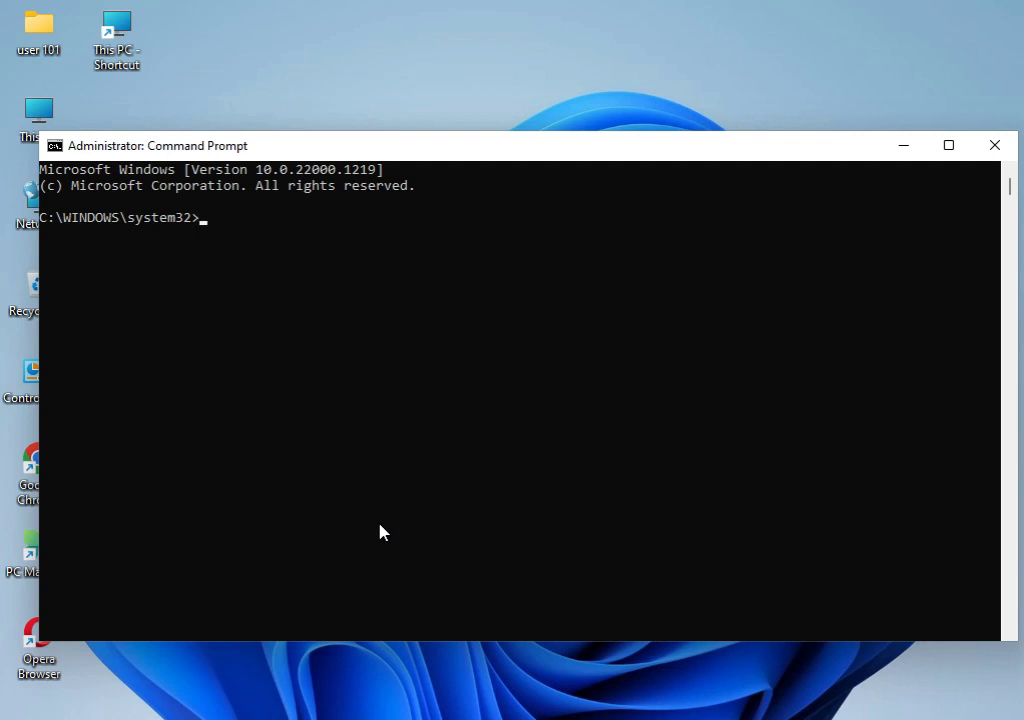
Enter sfc /scannow, correcting the mistyped option, to start the system file scan.
{"action": "type", "text": "sfc"}
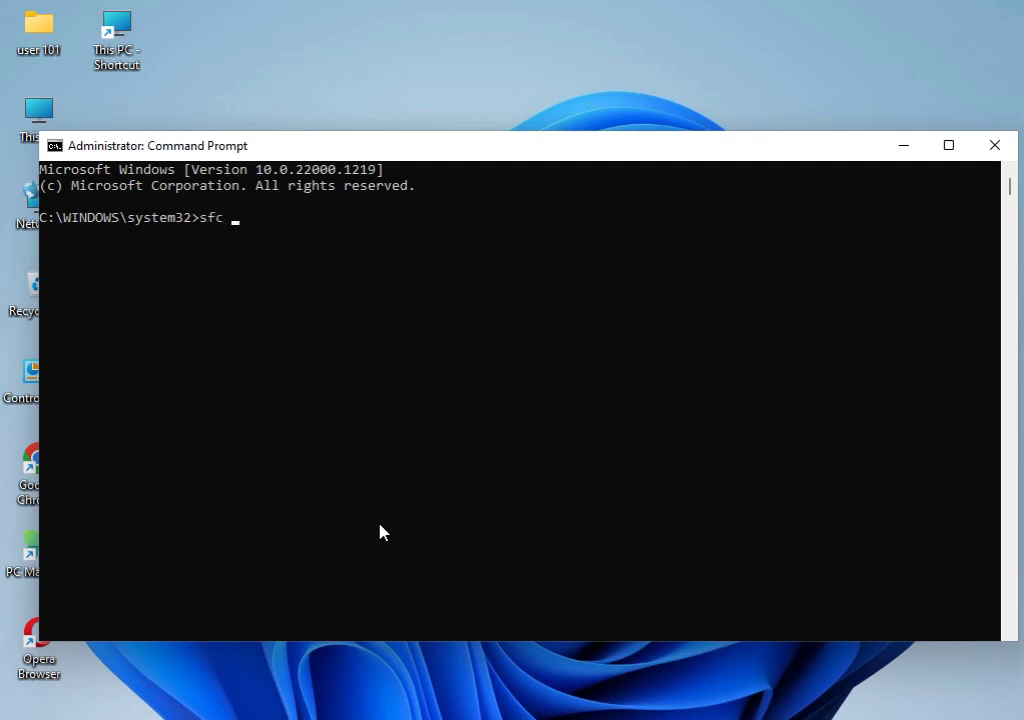
{"action": "type", "text": "/c"}
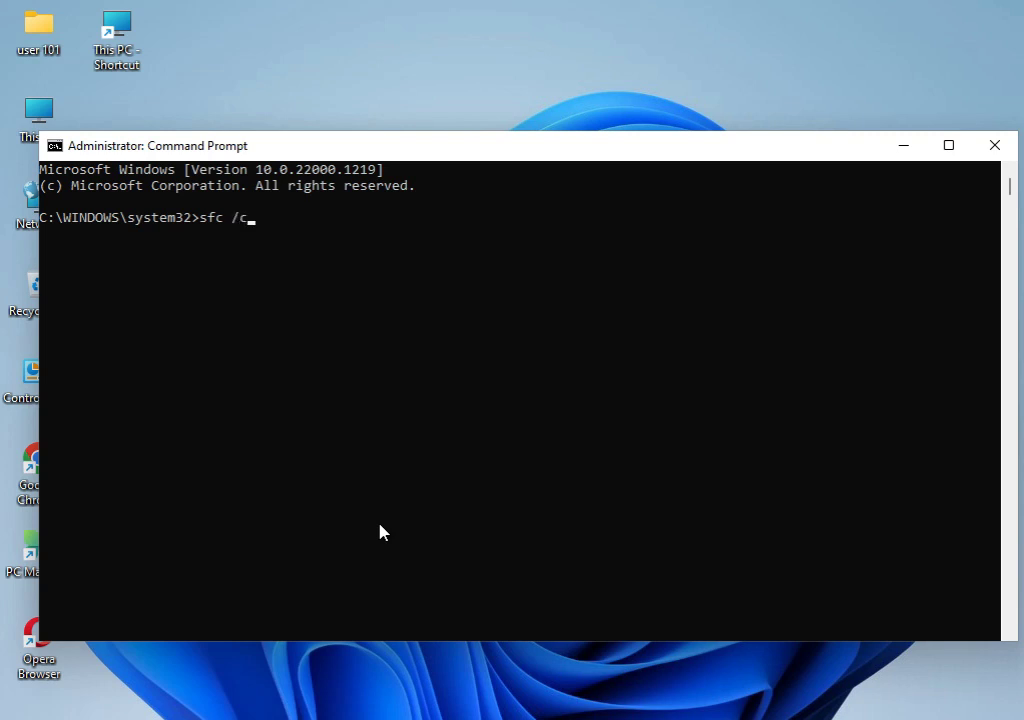
{"action": "type", "text": "annow"}
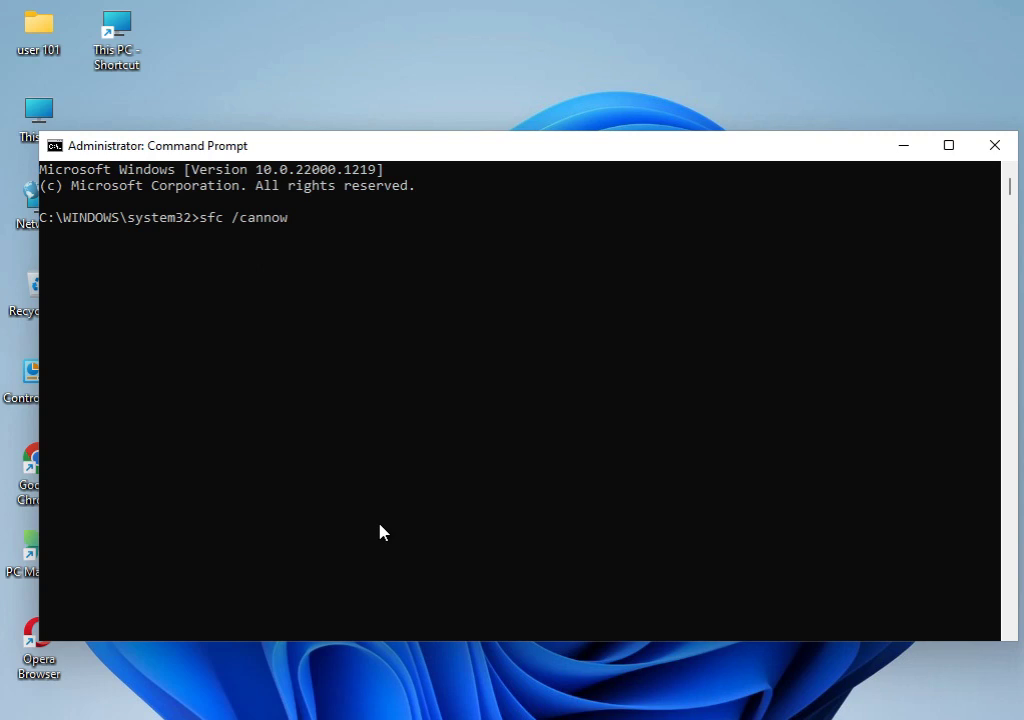
{"action": "key", "text": "Backspace"}
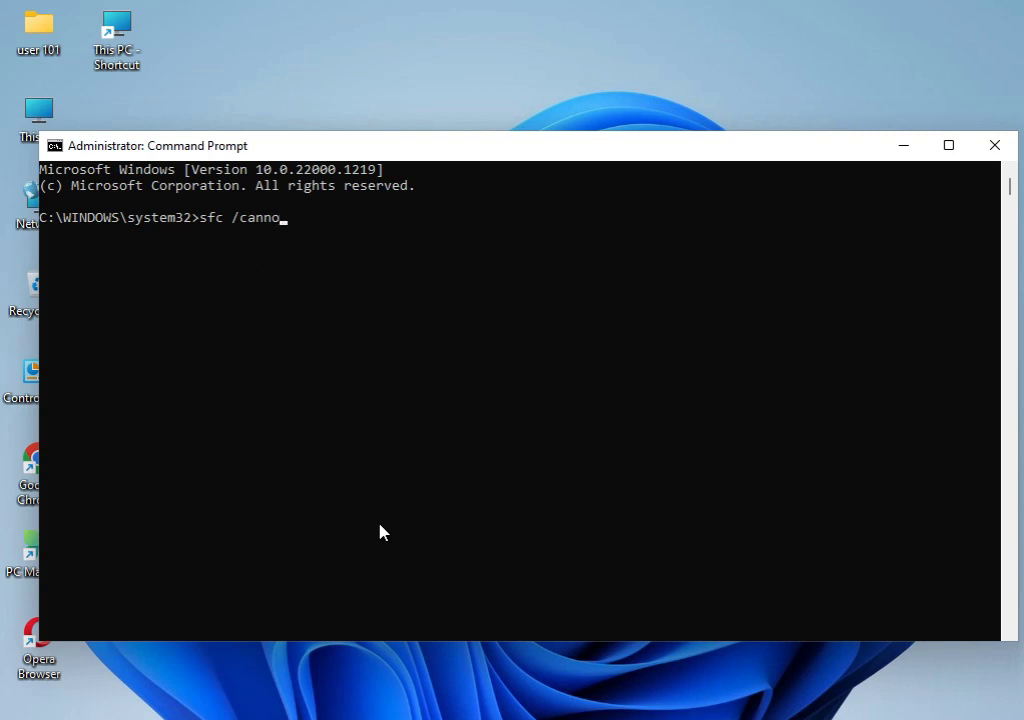
{"action": "key", "text": "Backspace"}
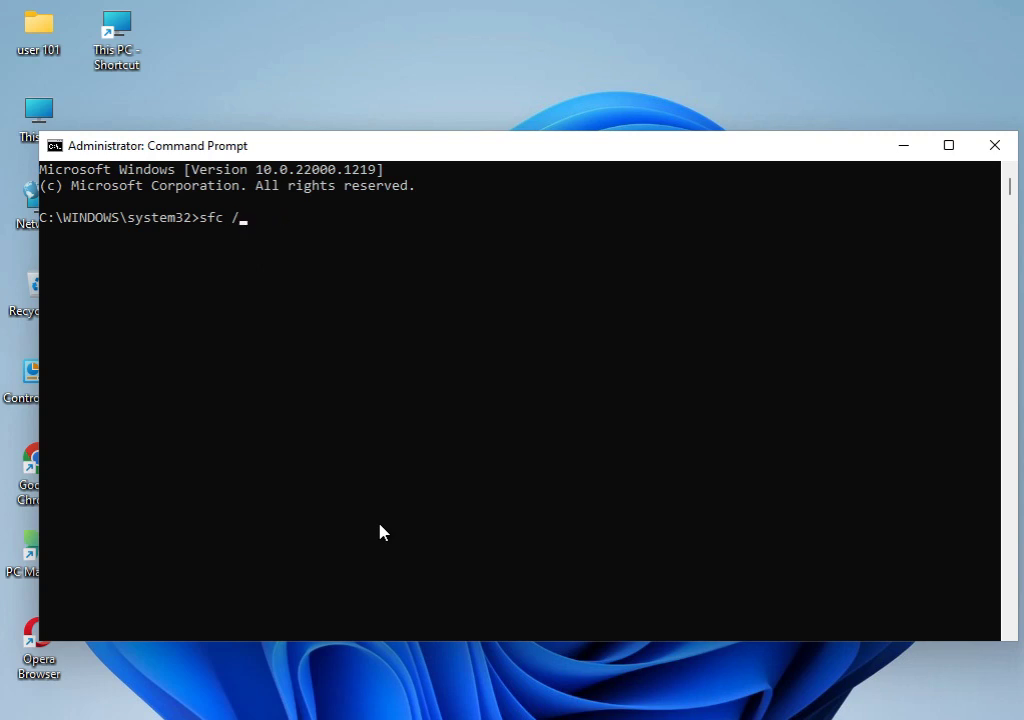
{"action": "type", "text": "scanno"}
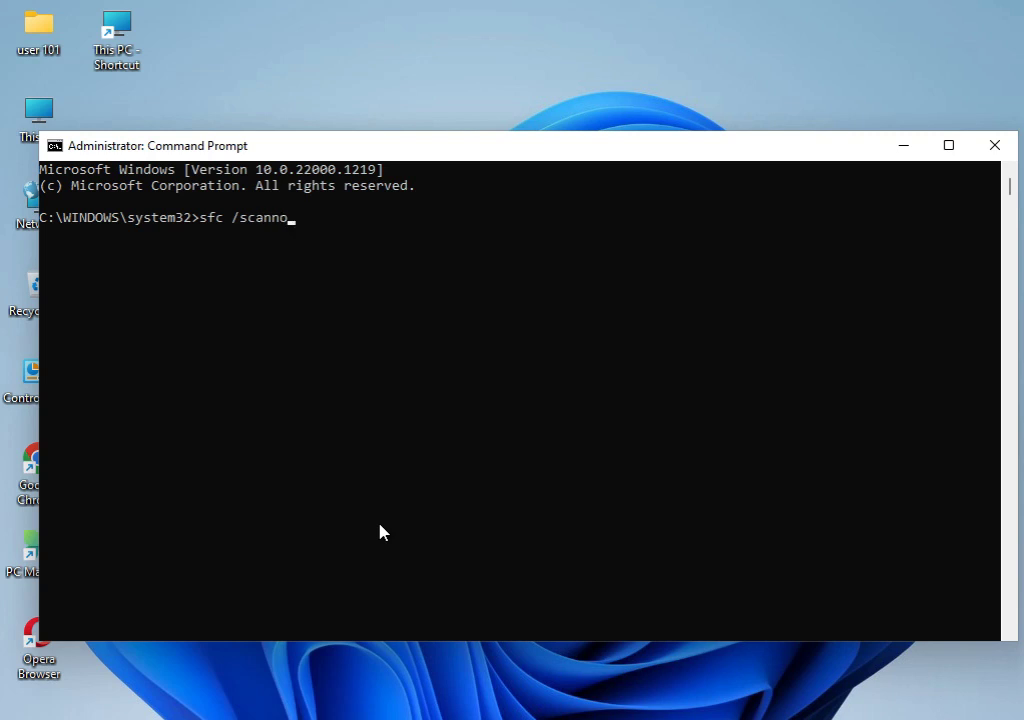
{"action": "key", "text": "Enter"}
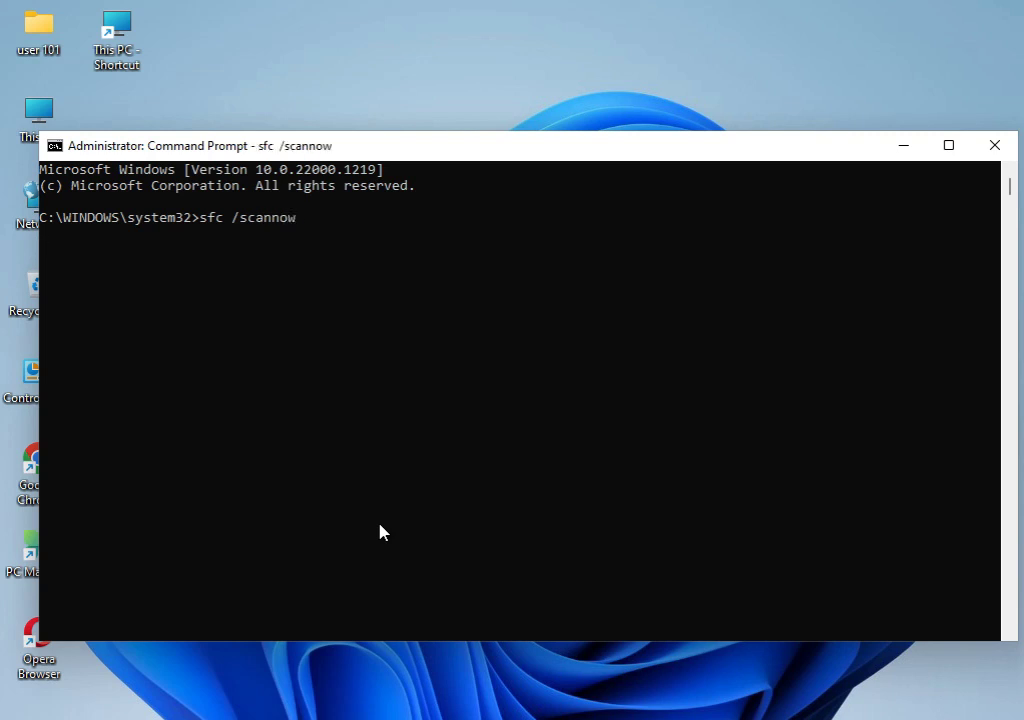
{"action": "key", "text": "Enter"}
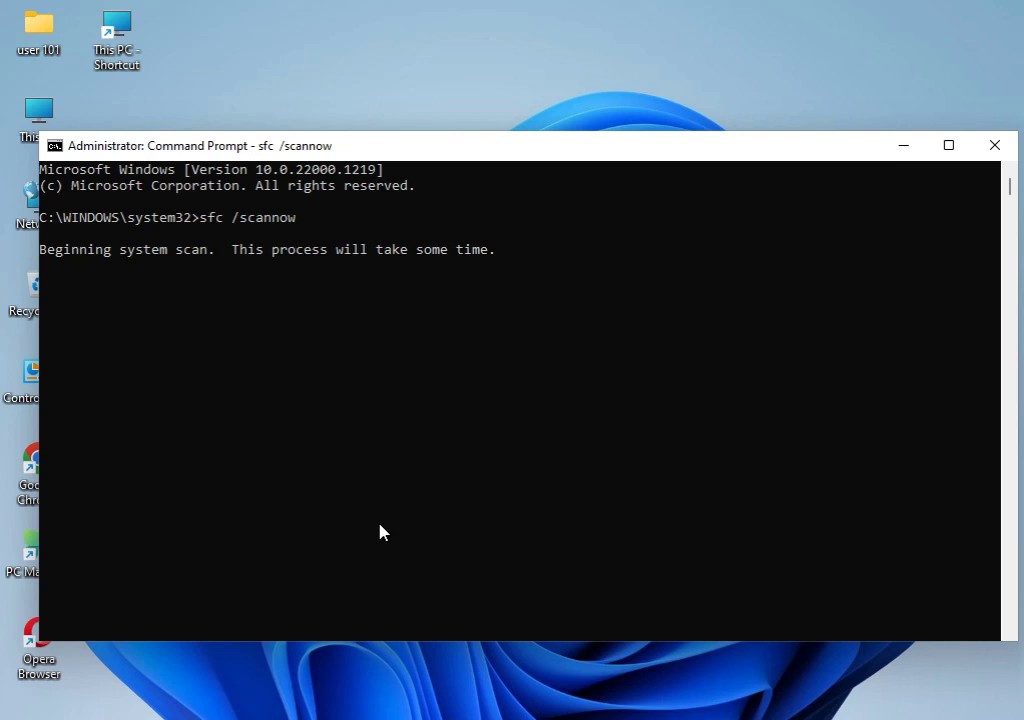
{"action": "mouse_move", "coordinate": [231, 229]}
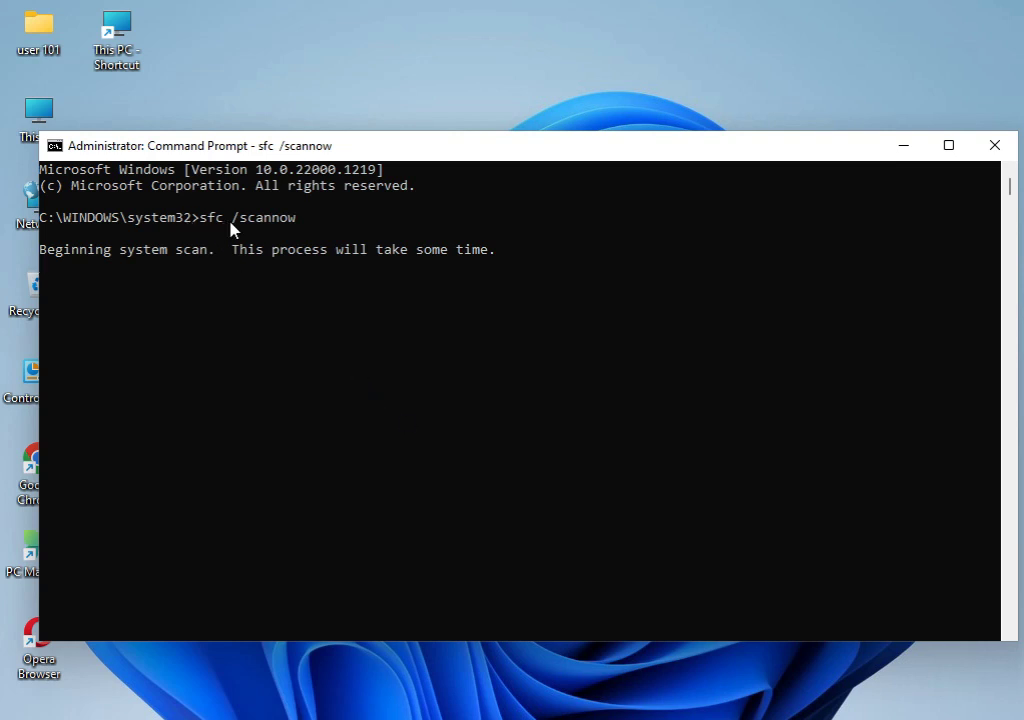
{"action": "mouse_move", "coordinate": [240, 290]}
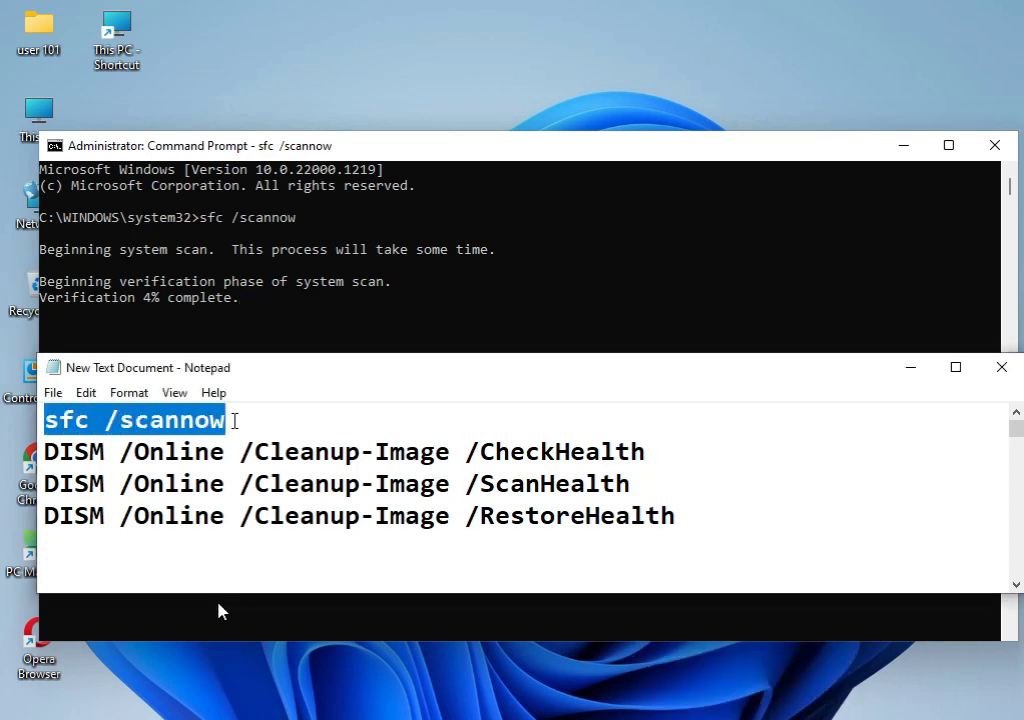
{"action": "mouse_move", "coordinate": [128, 318]}
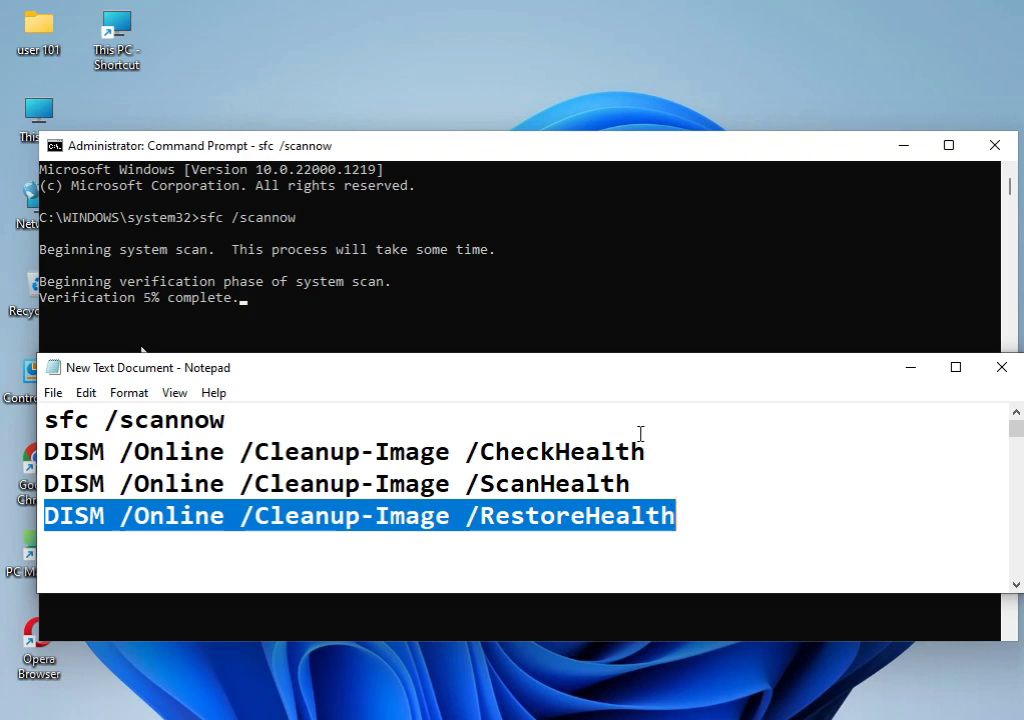
{"action": "mouse_move", "coordinate": [637, 404]}
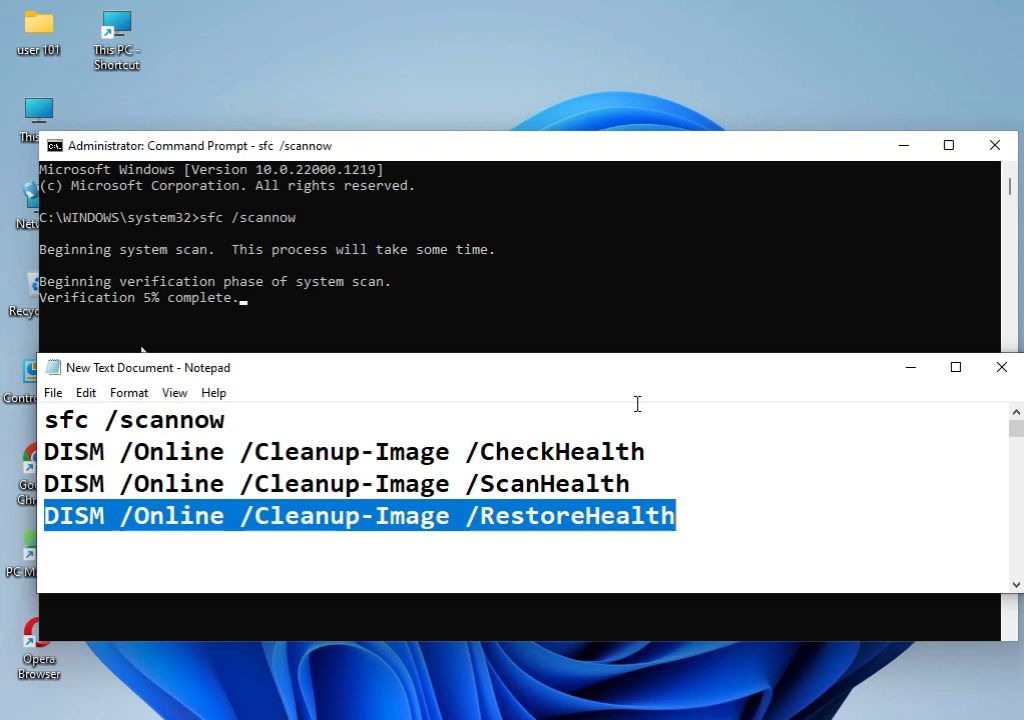